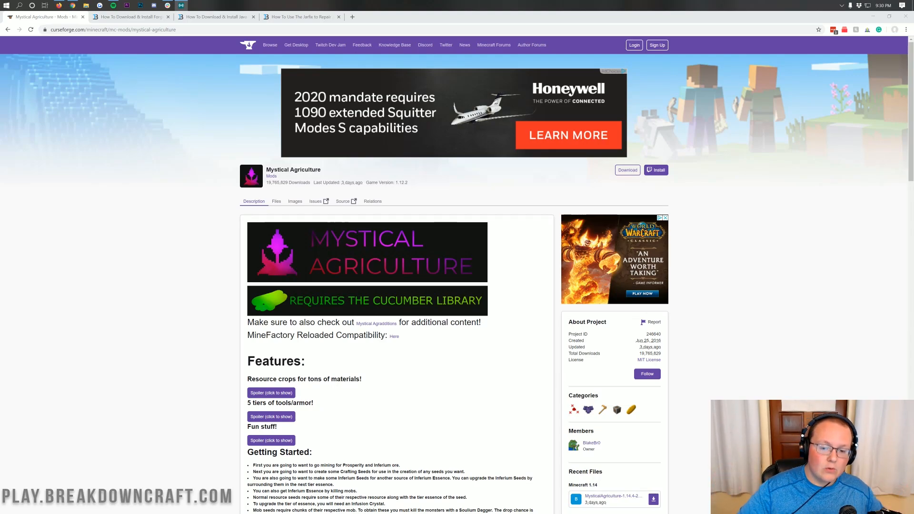
pyautogui.moveTo(314, 177)
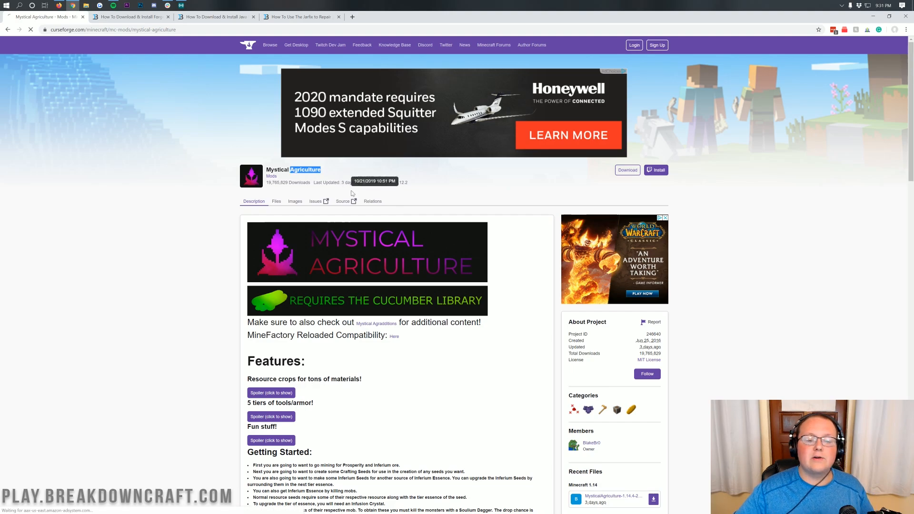
# Expand the Resource crops spoiler on the Mystical Agriculture CurseForge page.
pyautogui.scroll(-3)
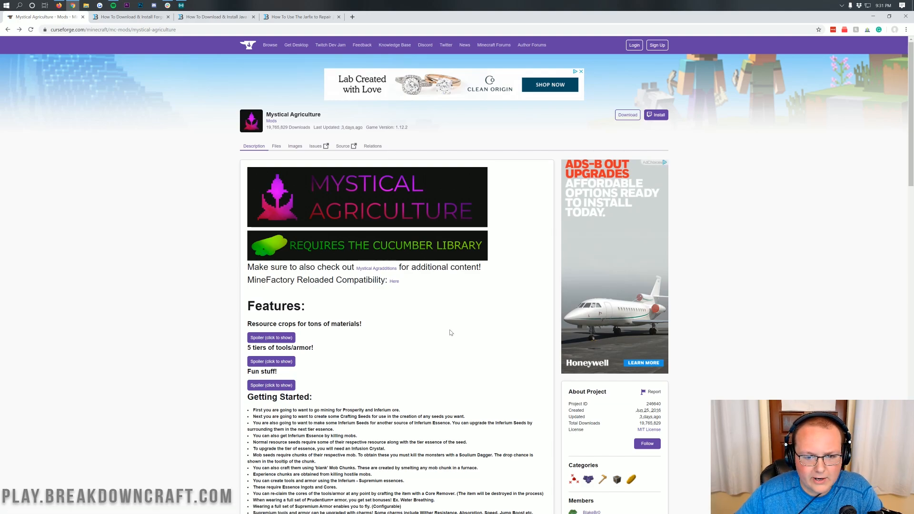
pyautogui.moveTo(431, 303)
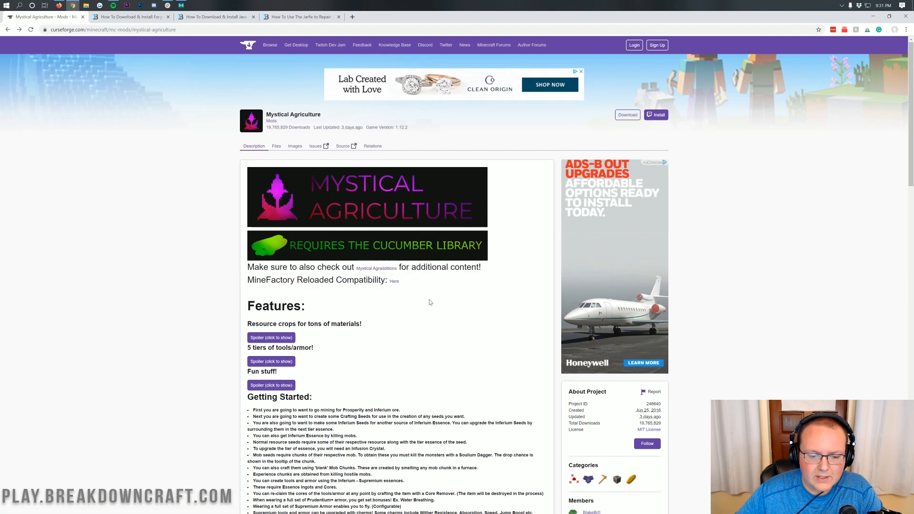
pyautogui.scroll(-3)
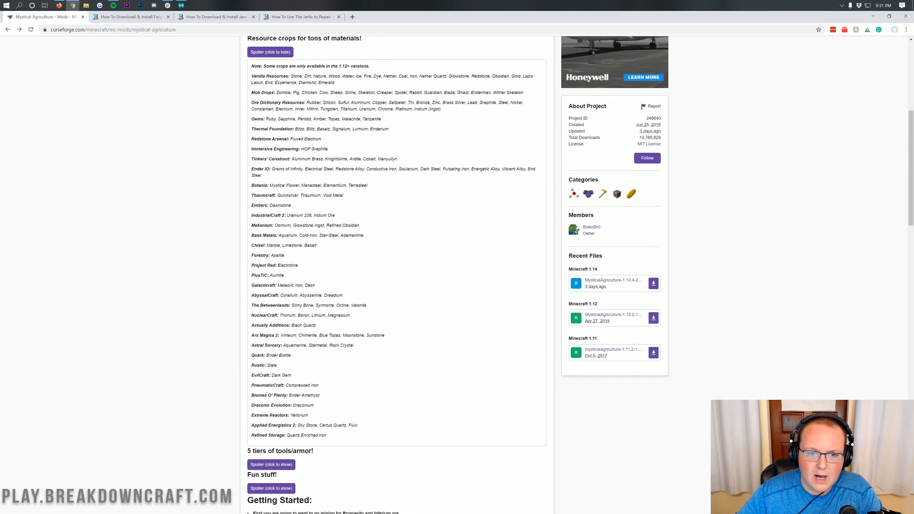
pyautogui.scroll(-3)
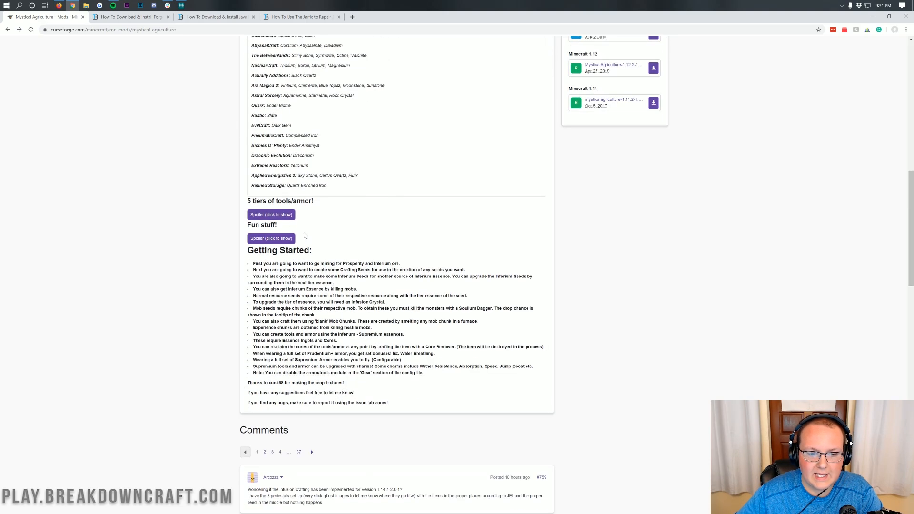
pyautogui.click(270, 214)
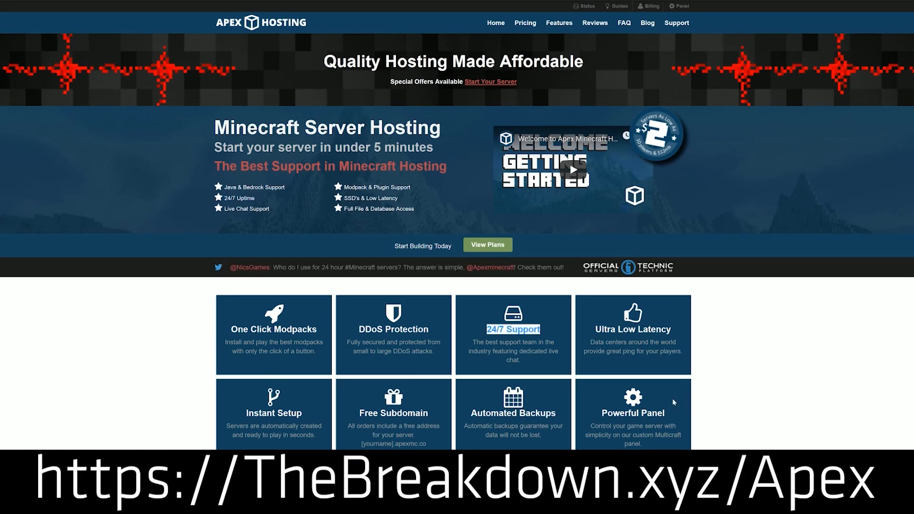
pyautogui.moveTo(194, 355)
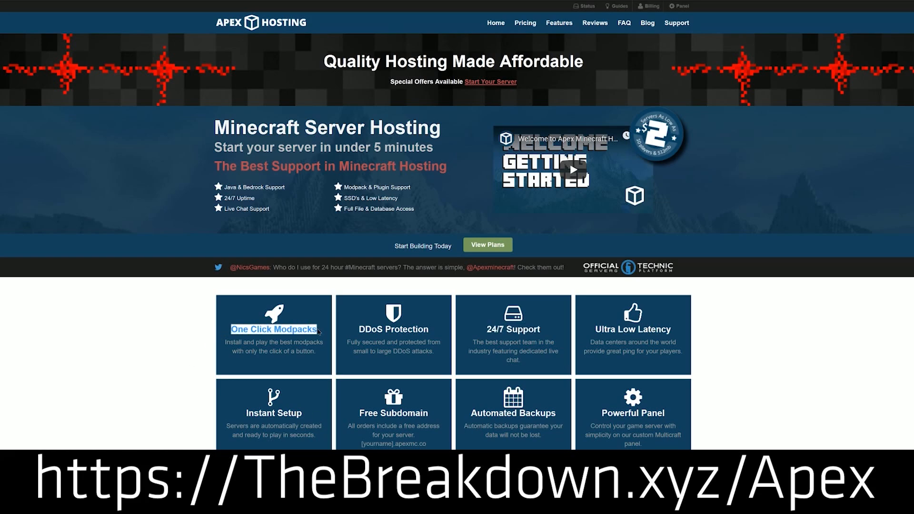
pyautogui.moveTo(264, 371)
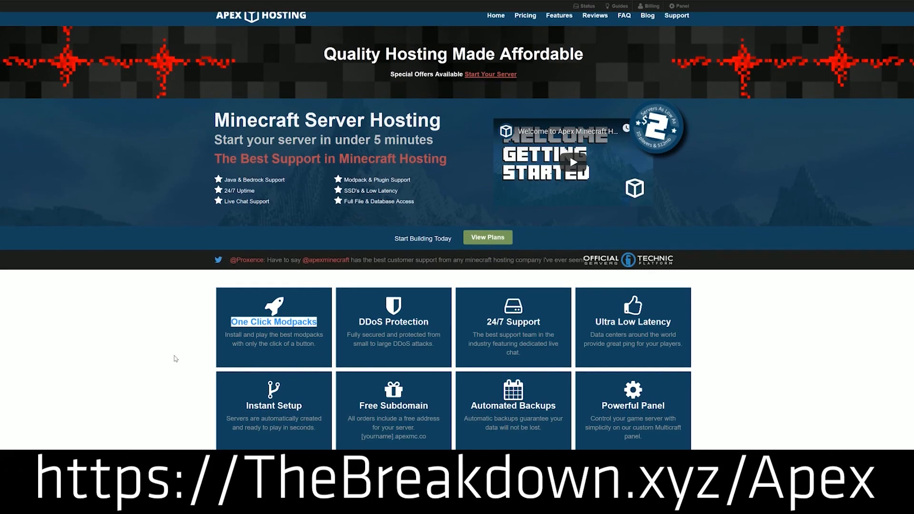
pyautogui.scroll(-3)
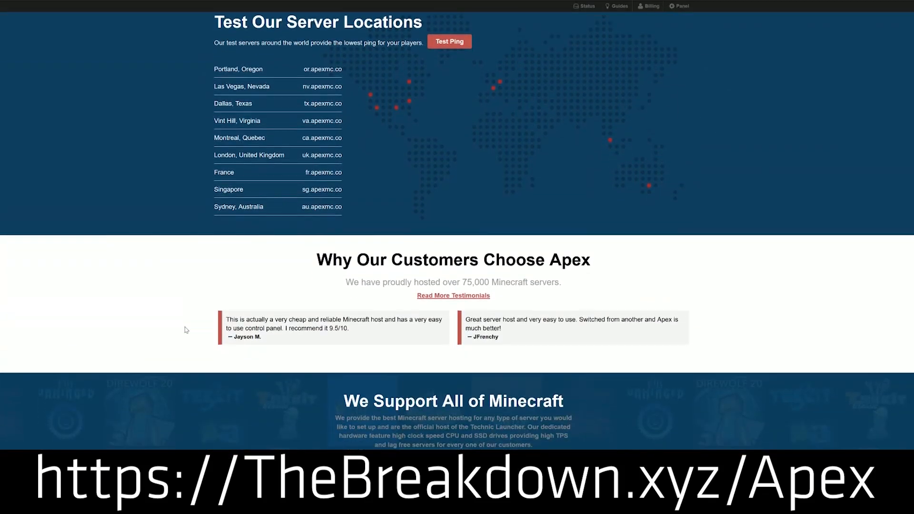
pyautogui.scroll(-3)
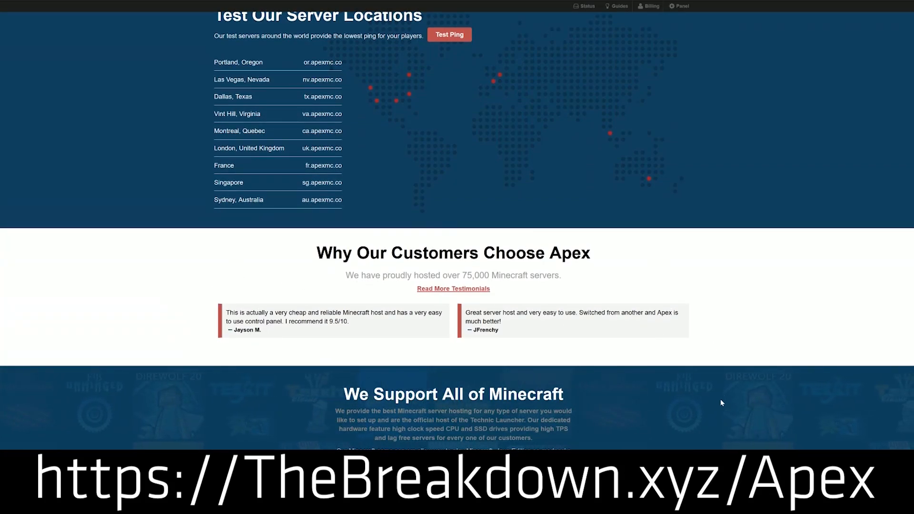
pyautogui.scroll(-3)
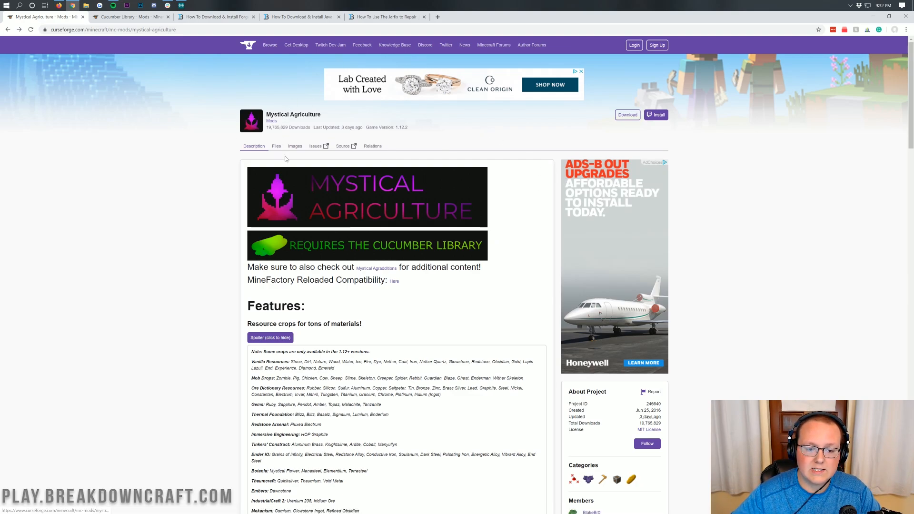
# Start downloading the Minecraft 1.14 MysticalAgriculture jar from Recent Files.
pyautogui.scroll(-3)
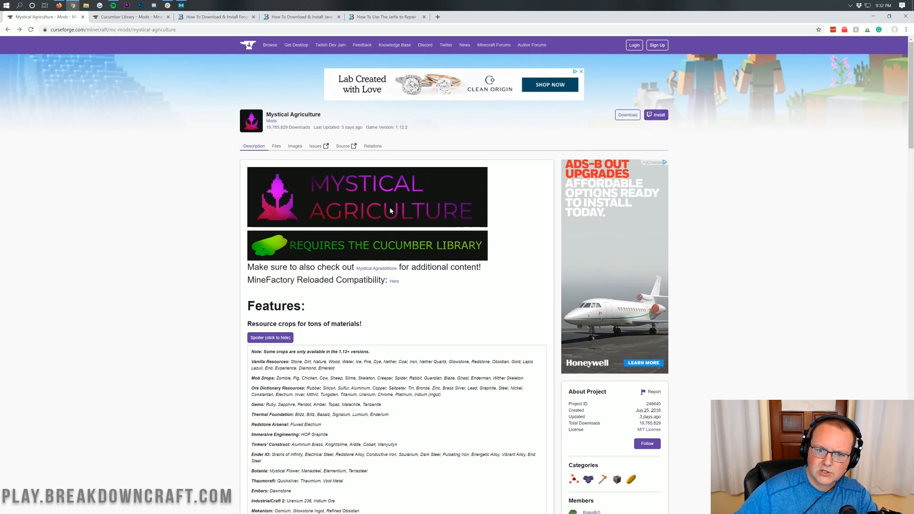
pyautogui.scroll(-3)
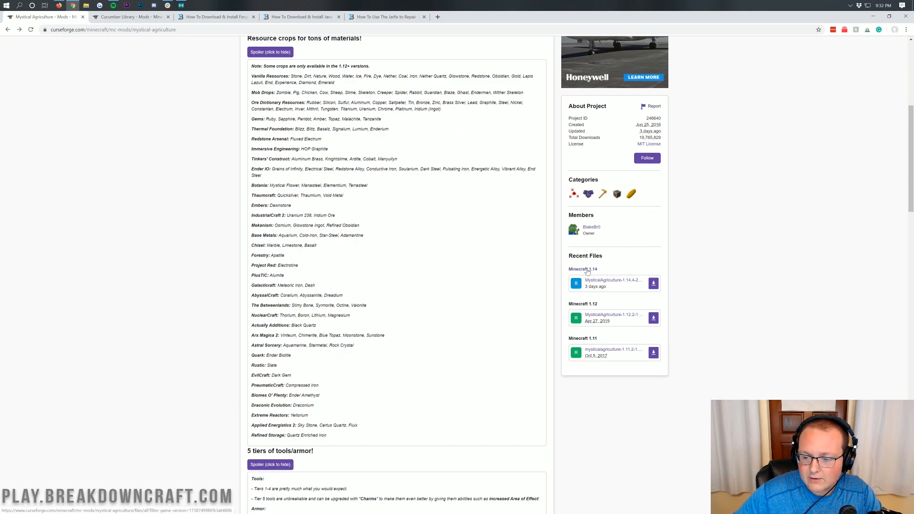
pyautogui.moveTo(636, 266)
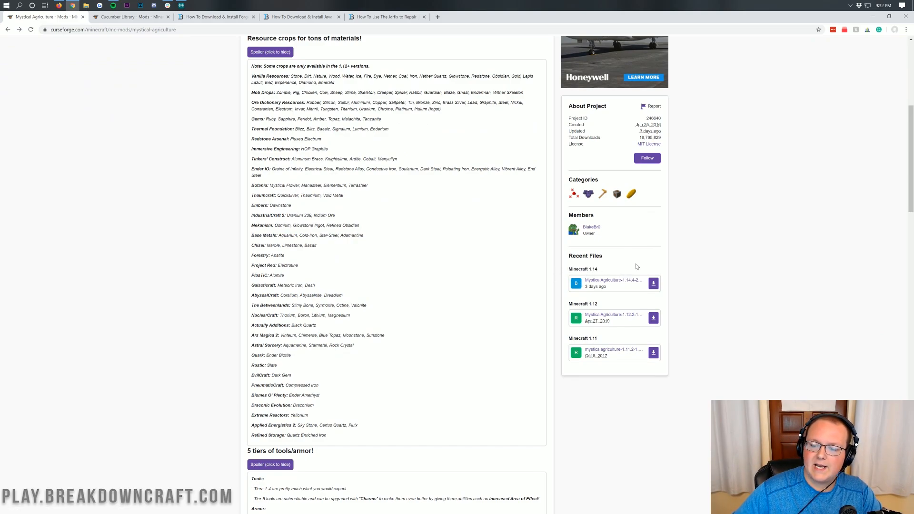
pyautogui.moveTo(585, 280)
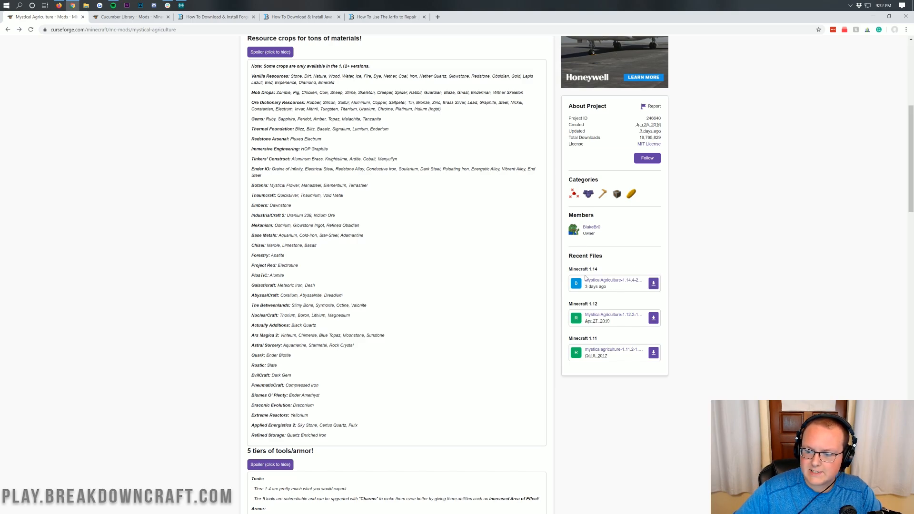
pyautogui.moveTo(596, 283)
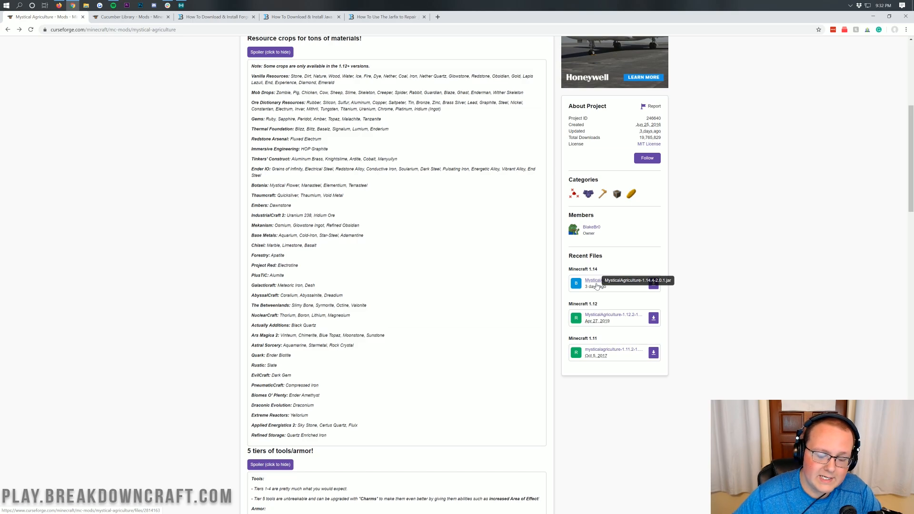
pyautogui.moveTo(653, 276)
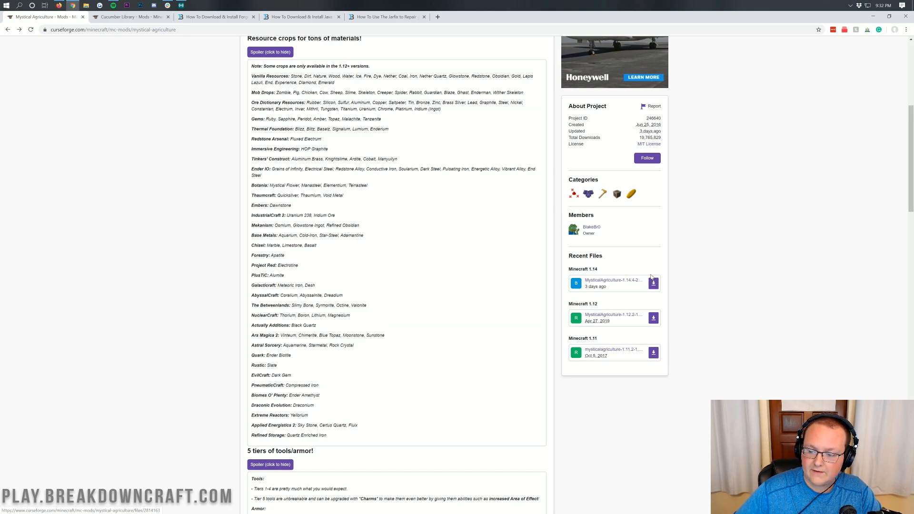
pyautogui.click(654, 284)
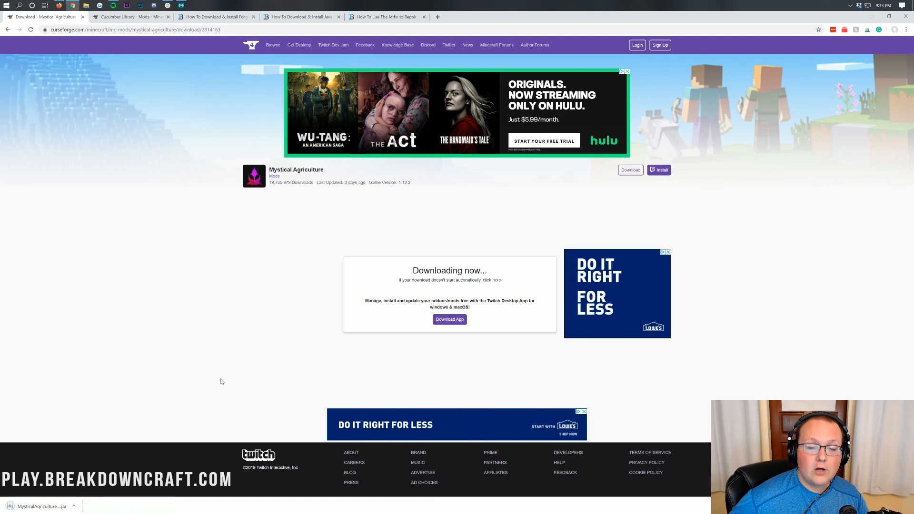
pyautogui.moveTo(310, 303)
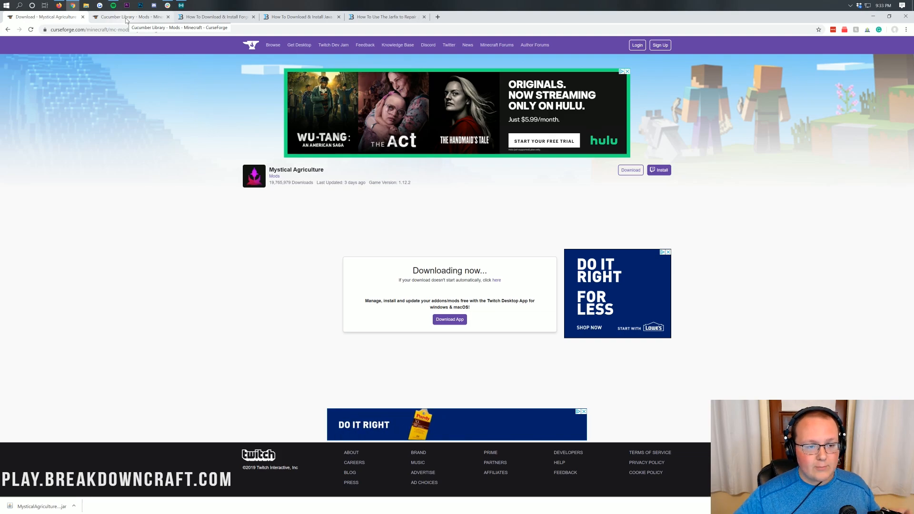
# Download the Cucumber Library 1.14.4 jar from its CurseForge page and keep it despite the warning.
pyautogui.click(125, 17)
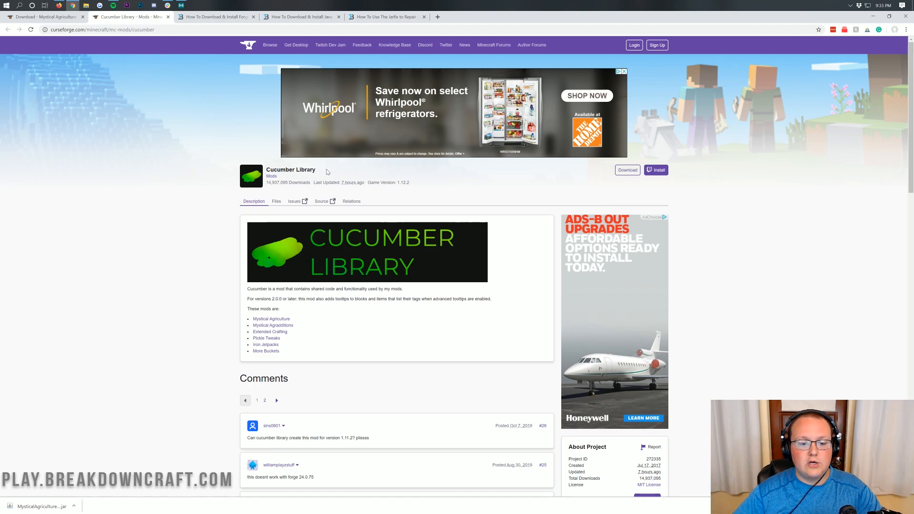
pyautogui.moveTo(408, 361)
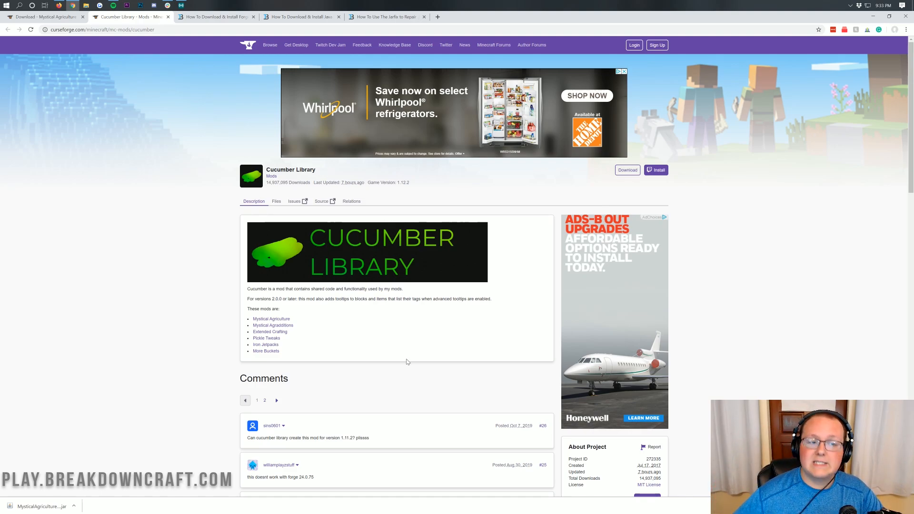
pyautogui.scroll(-3)
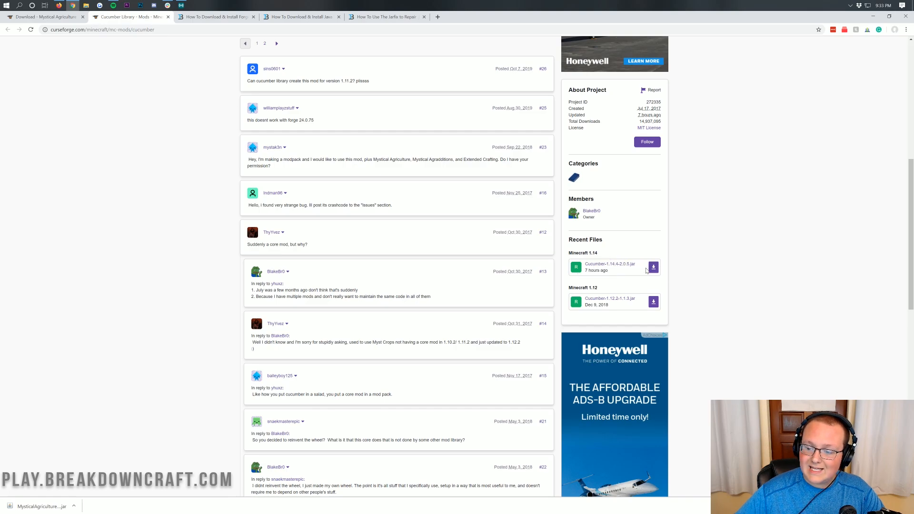
pyautogui.click(654, 266)
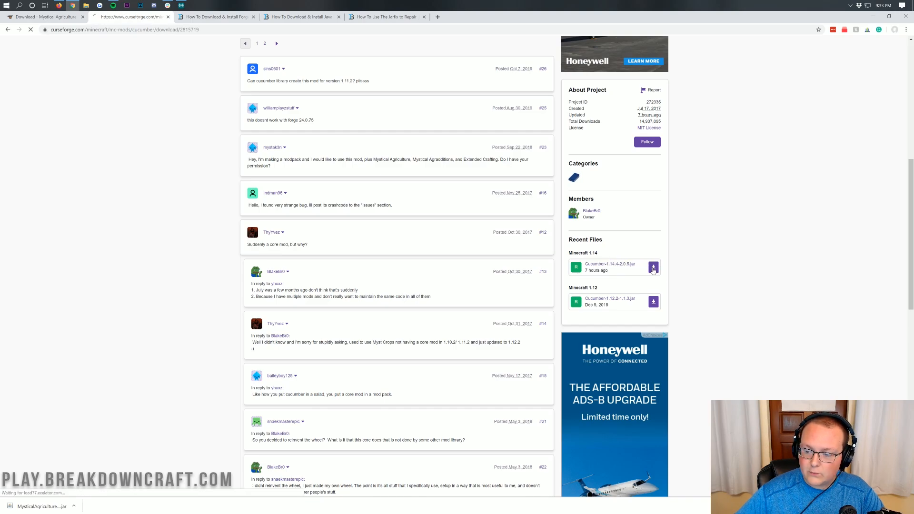
pyautogui.click(653, 268)
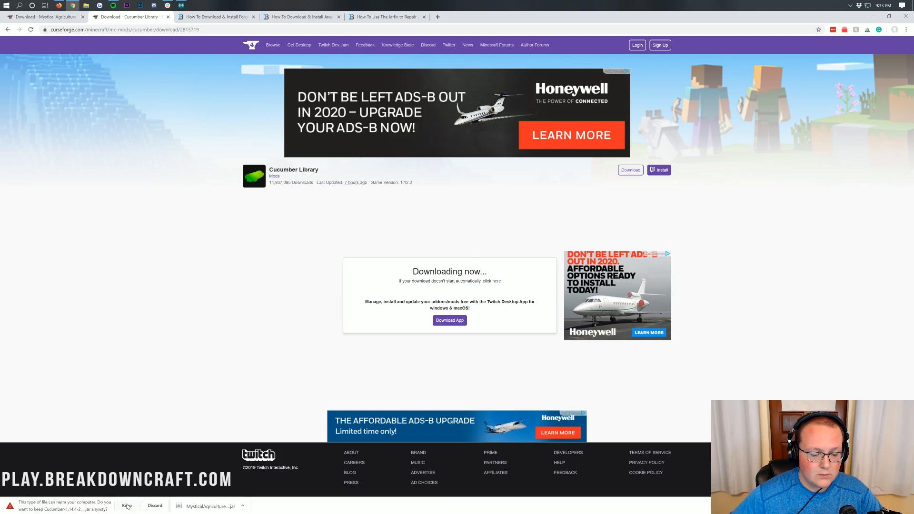
pyautogui.click(126, 506)
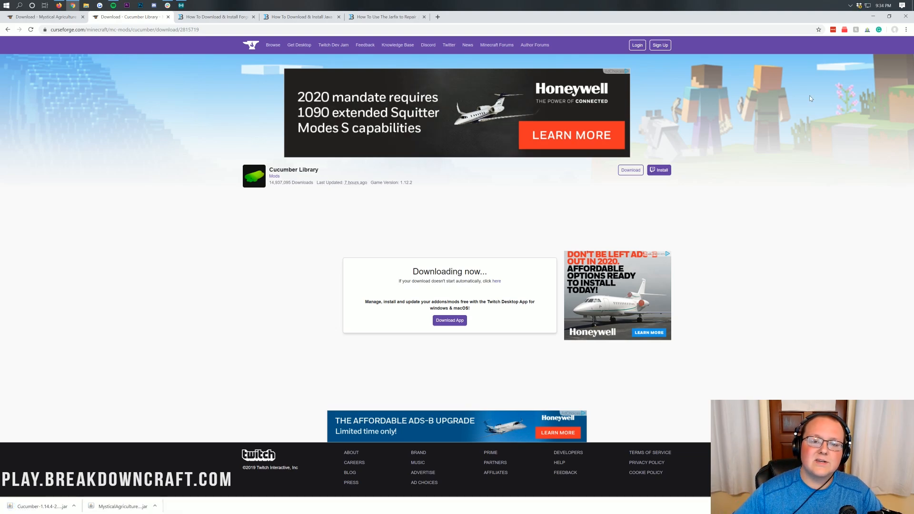
pyautogui.moveTo(482, 244)
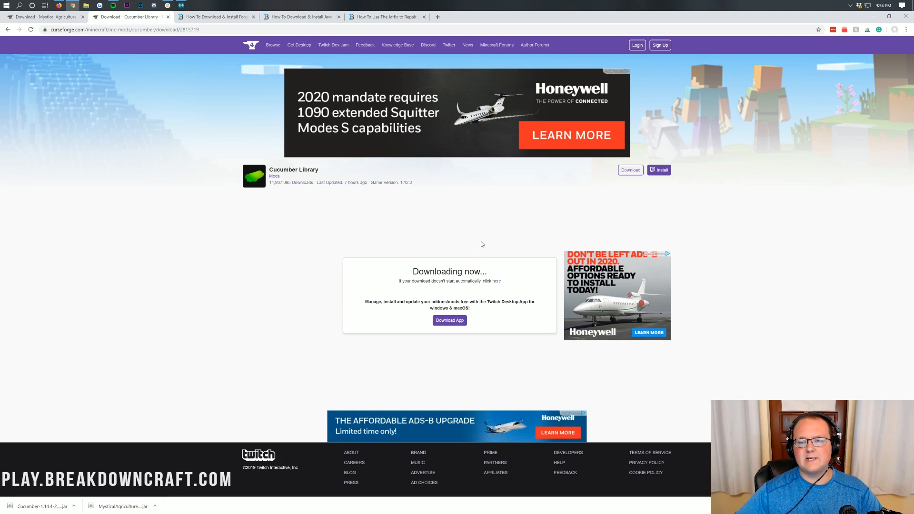
pyautogui.moveTo(467, 223)
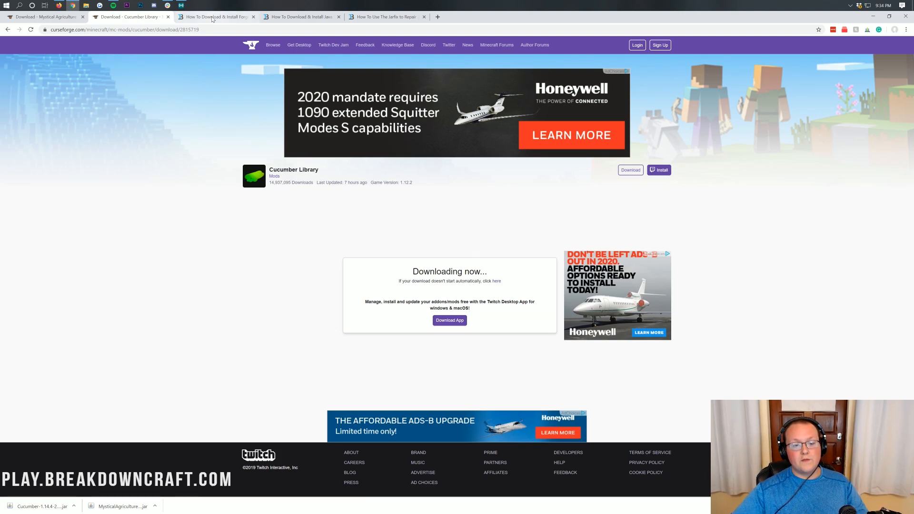
pyautogui.moveTo(211, 17)
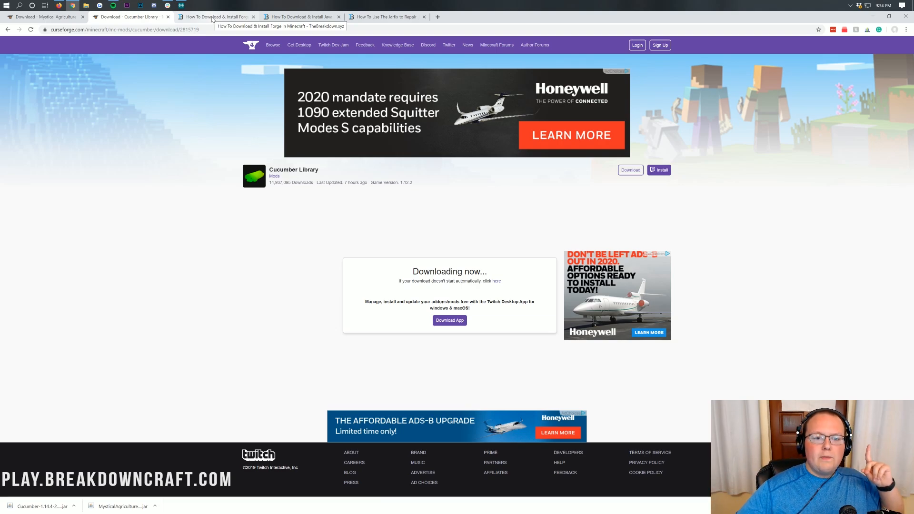
# Bring TheBreakdown.xyz Forge install guide into view down to its Download Forge button.
pyautogui.click(215, 17)
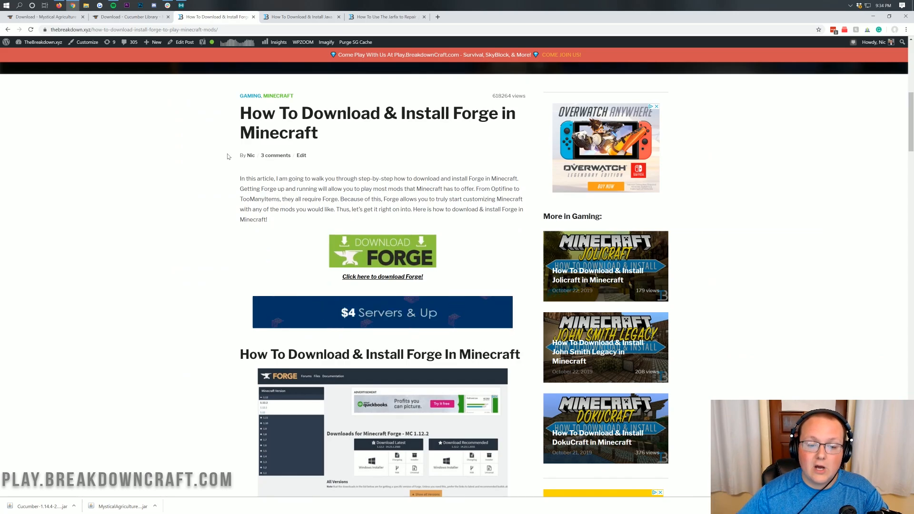
pyautogui.scroll(-3)
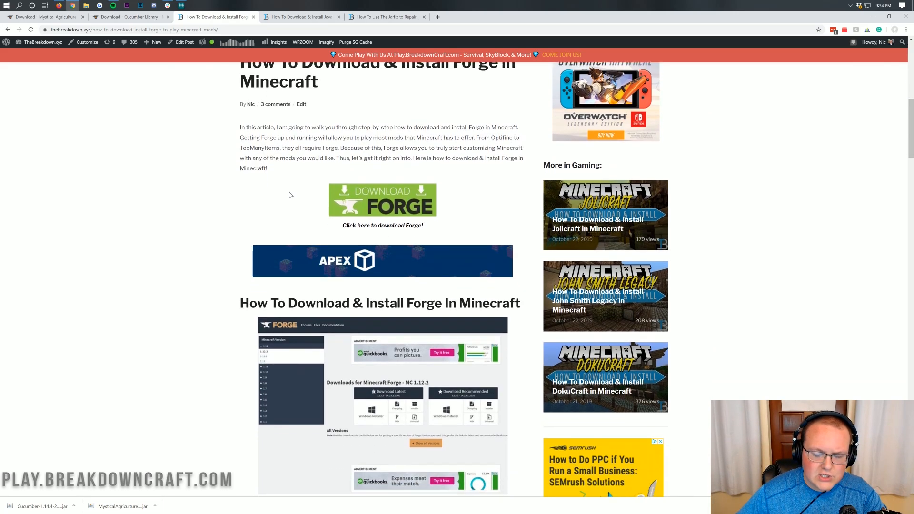
pyautogui.scroll(-3)
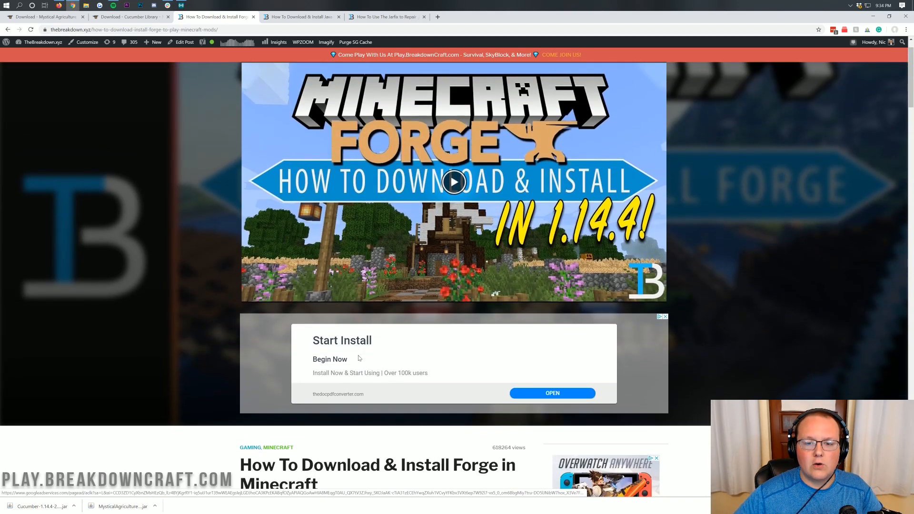
pyautogui.scroll(-3)
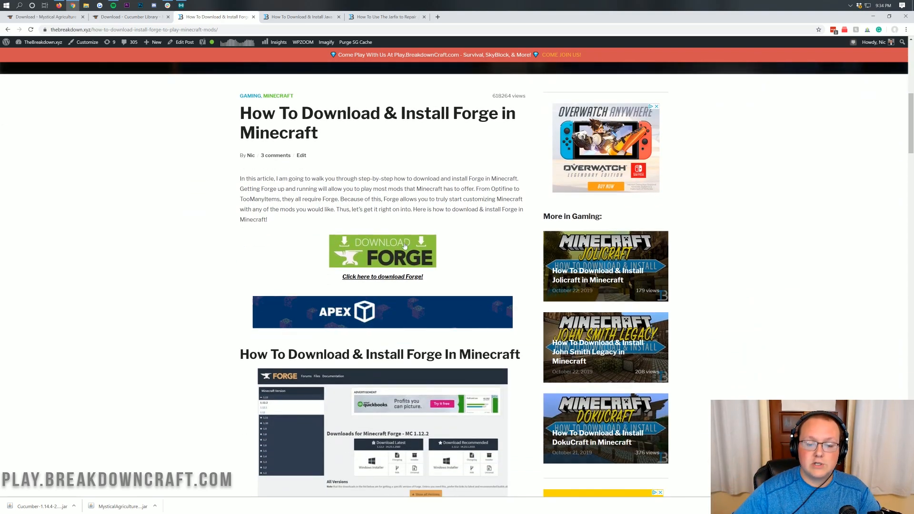
# Download the latest Forge 1.14.4 installer from the Forge files site and keep it despite the warning.
pyautogui.click(382, 251)
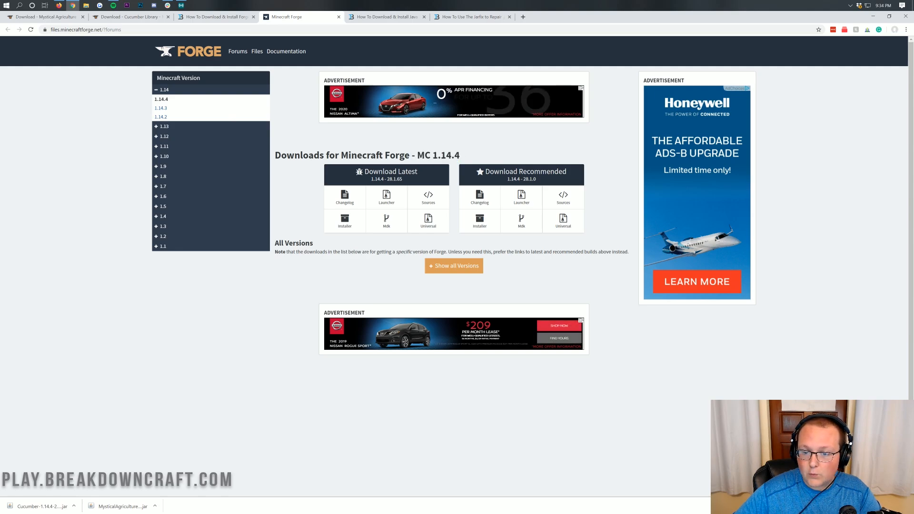
pyautogui.click(164, 89)
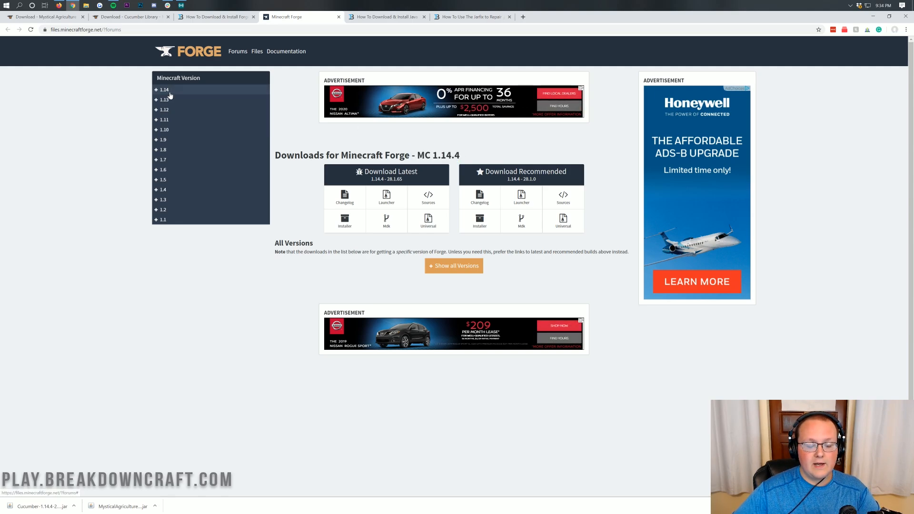
pyautogui.click(164, 89)
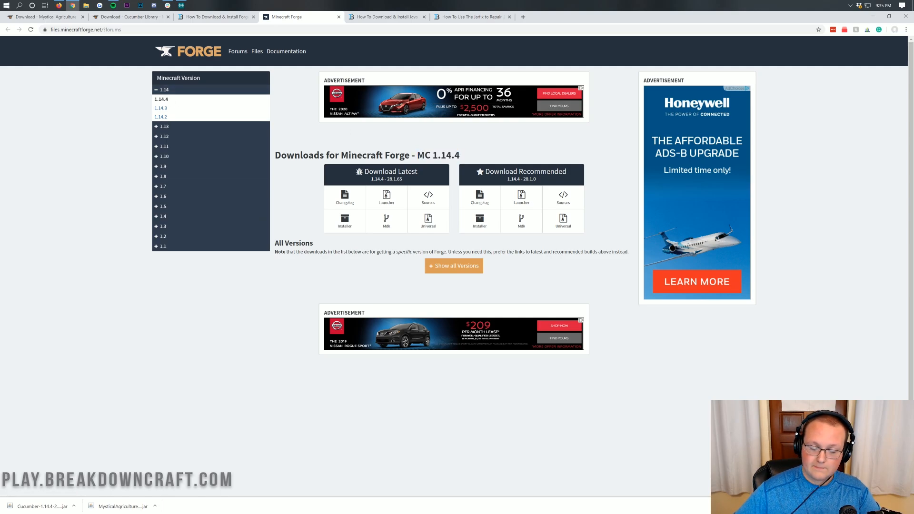
pyautogui.moveTo(364, 191)
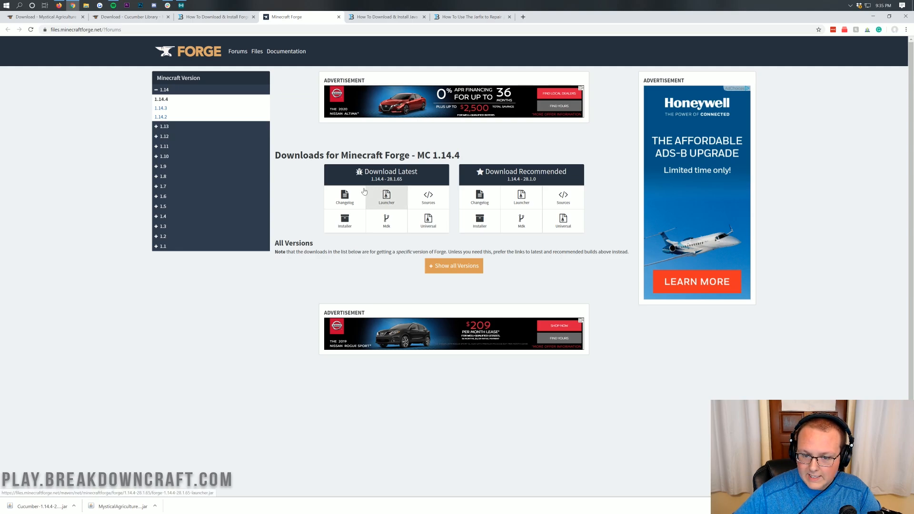
pyautogui.click(344, 221)
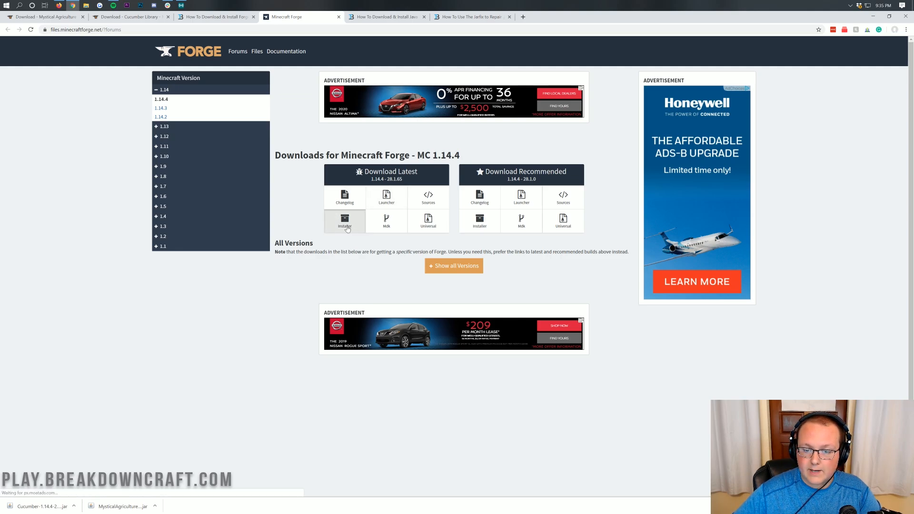
pyautogui.click(345, 221)
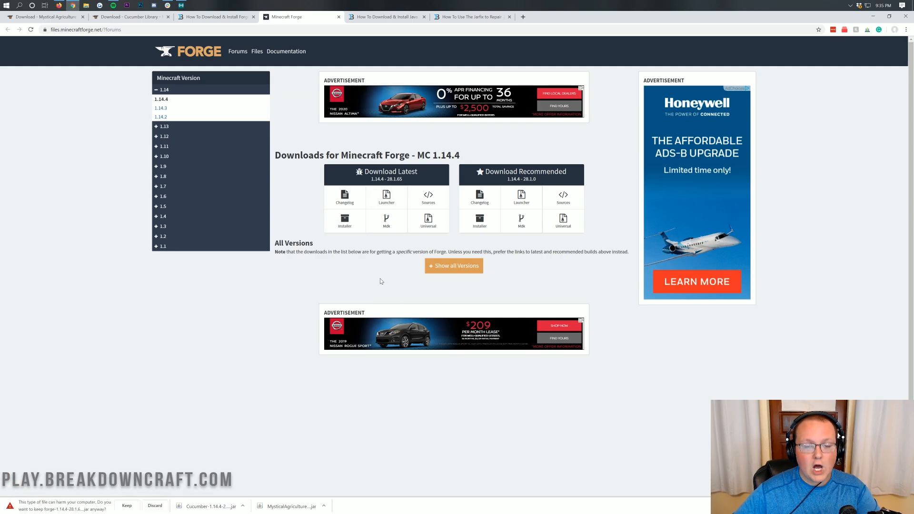
pyautogui.moveTo(202, 290)
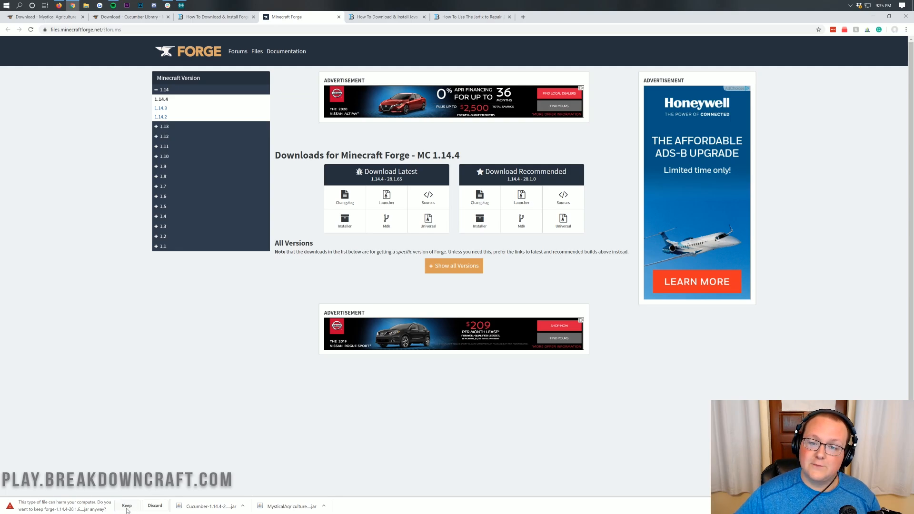
pyautogui.click(128, 505)
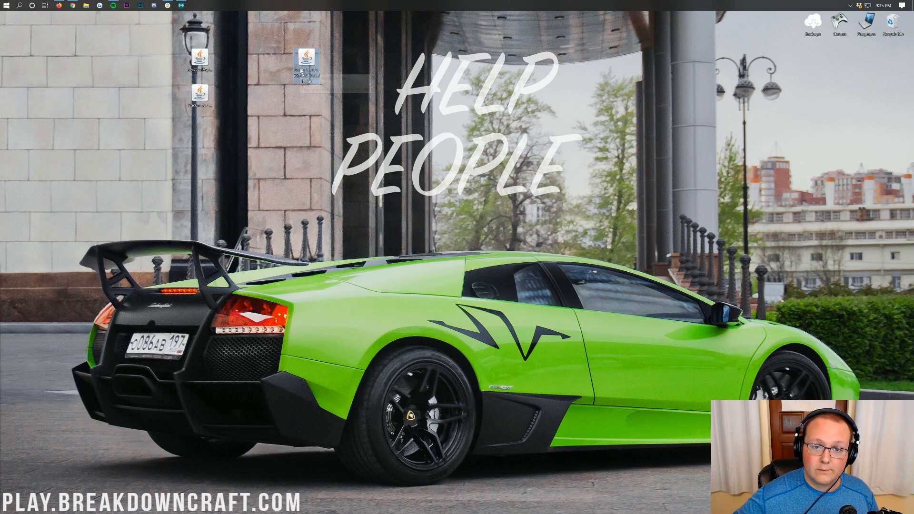
pyautogui.moveTo(304, 57)
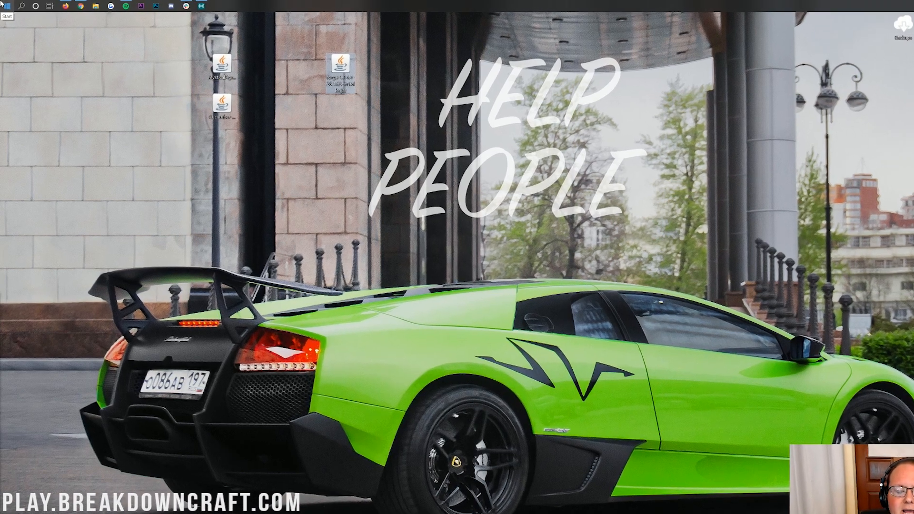
# Check the Downloads folder, then bring up Open with for the Forge installer jar on the desktop.
pyautogui.click(7, 7)
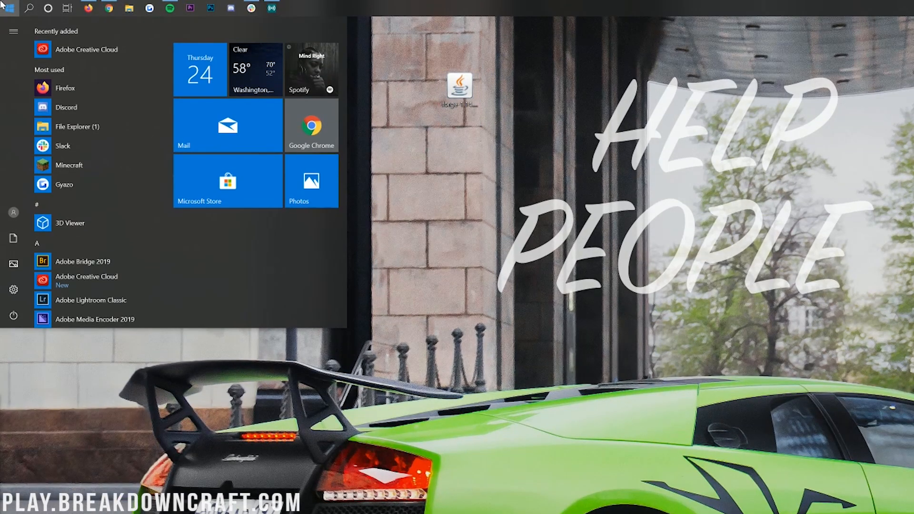
pyautogui.write('dwonload')
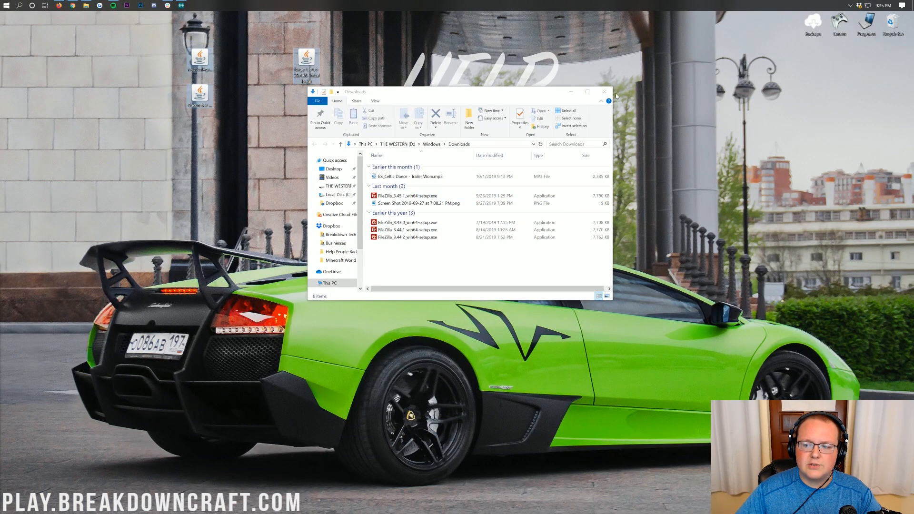
pyautogui.click(603, 92)
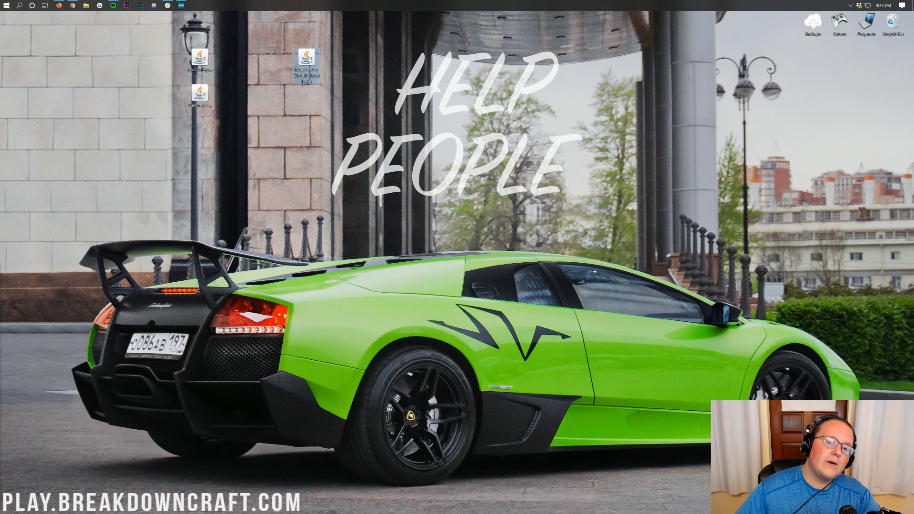
pyautogui.rightClick(304, 55)
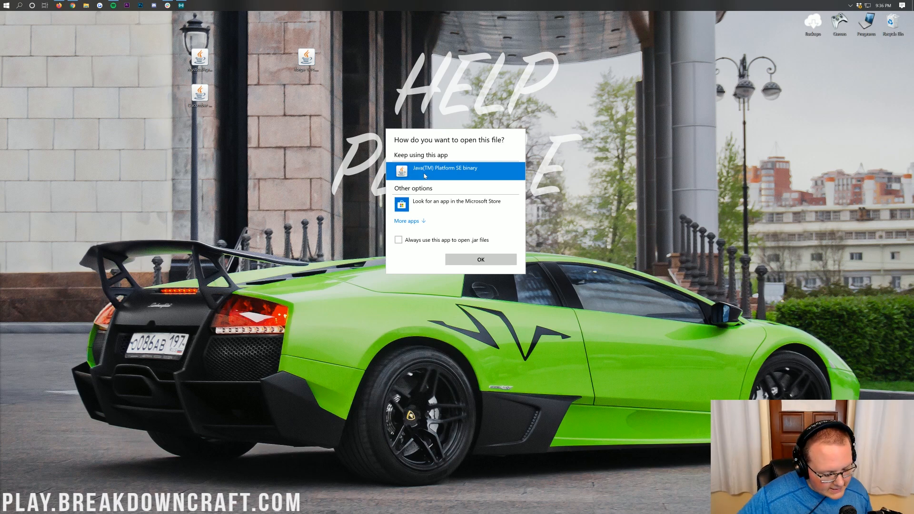
pyautogui.moveTo(195, 126)
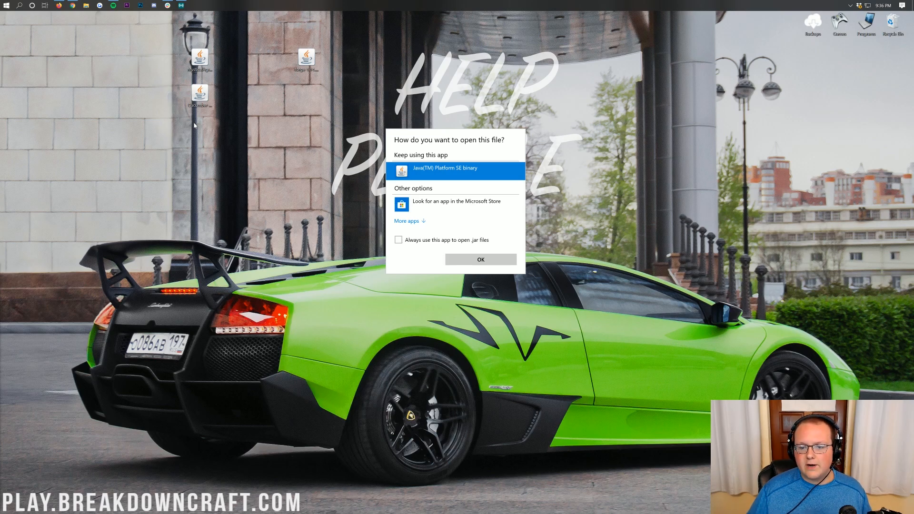
pyautogui.click(480, 259)
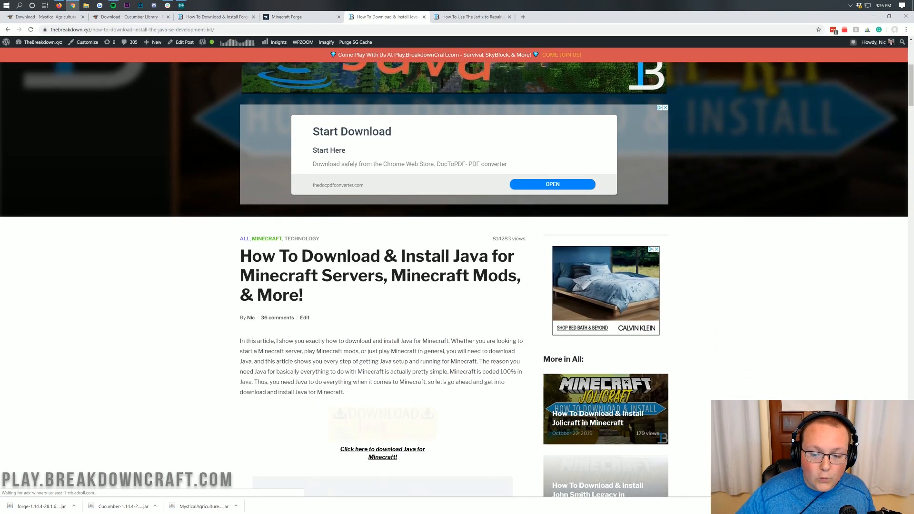
# Look over the Java install article, then show the Jarfix .jar repair guide.
pyautogui.moveTo(268, 275); pyautogui.dragTo(369, 275)
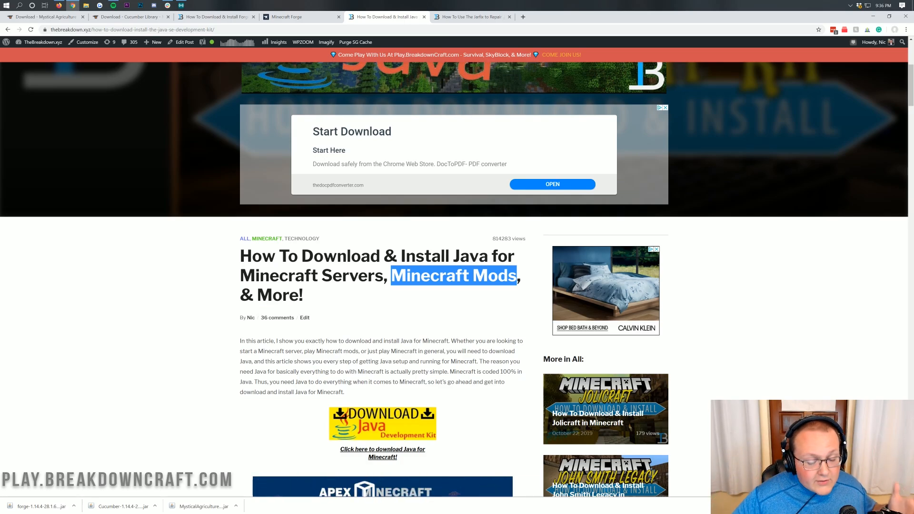
pyautogui.scroll(-3)
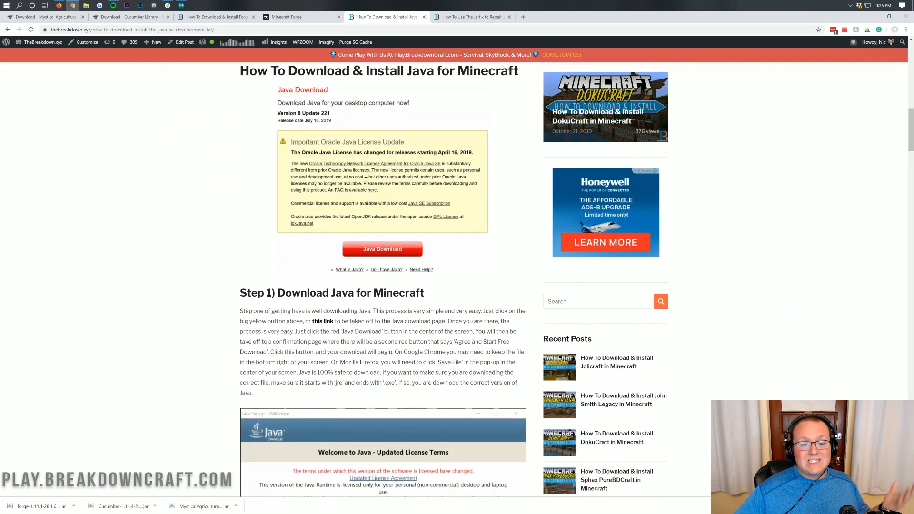
pyautogui.scroll(-3)
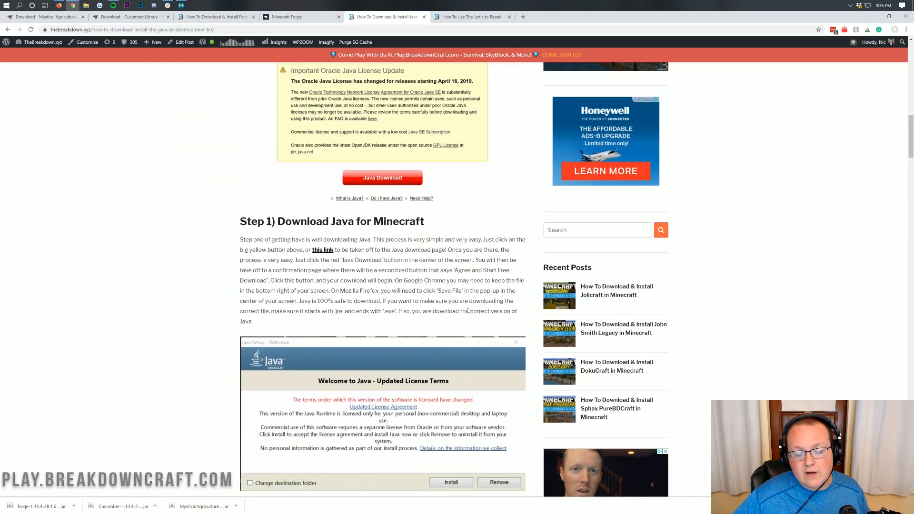
pyautogui.scroll(3)
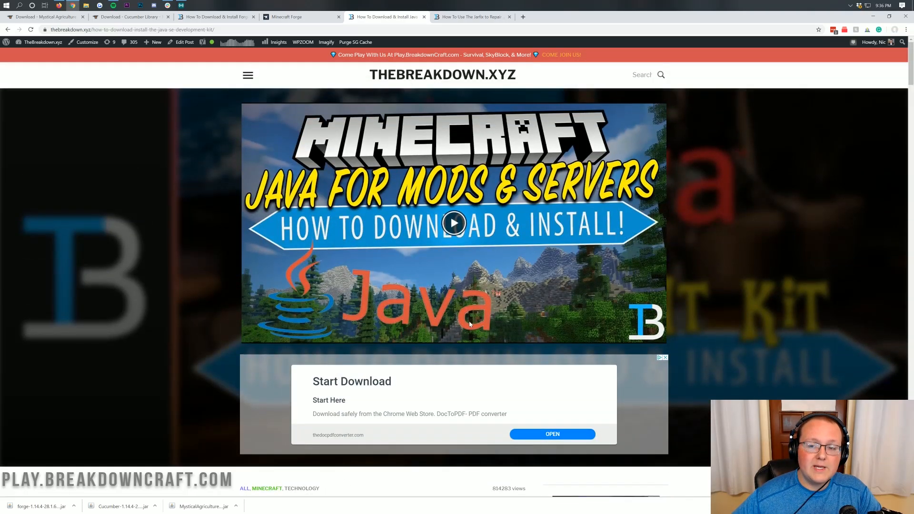
pyautogui.click(469, 17)
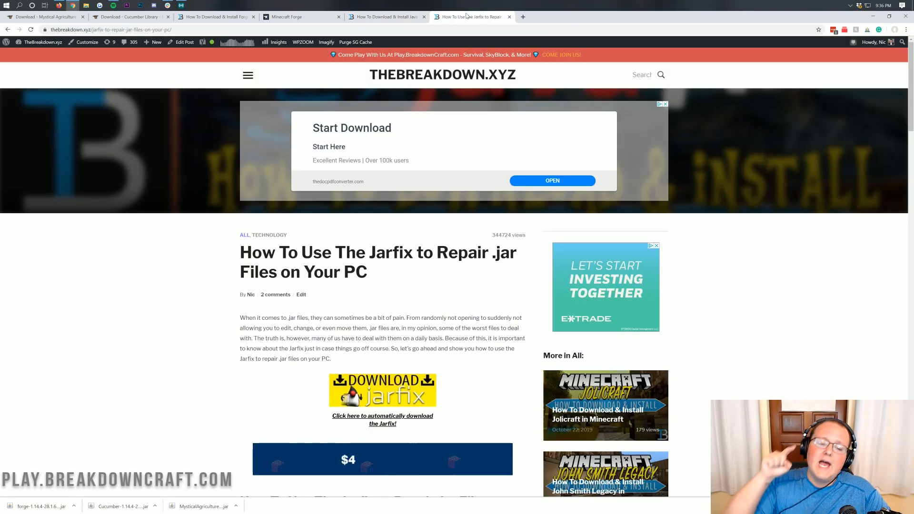
pyautogui.moveTo(377, 252); pyautogui.dragTo(434, 253)
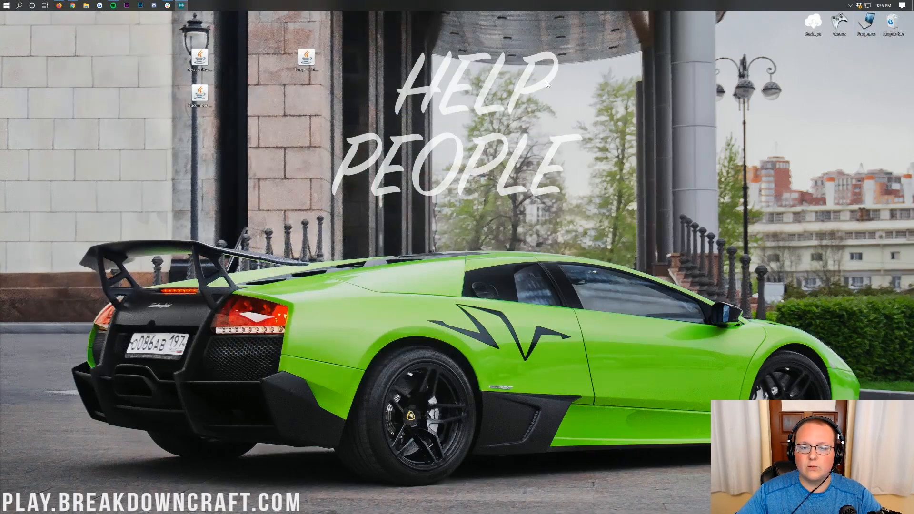
# Run the Forge installer jar with Java and install the 1.14.4 client profile into the launcher.
pyautogui.rightClick(305, 58)
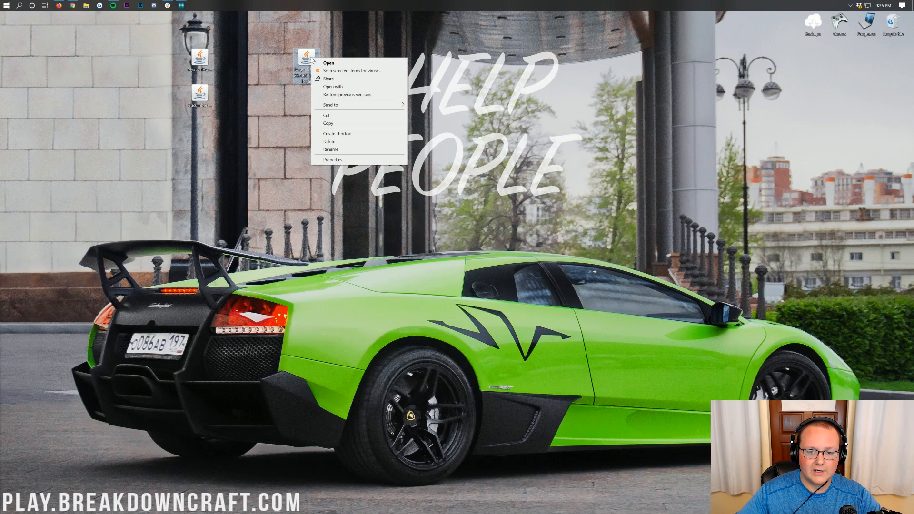
pyautogui.click(328, 63)
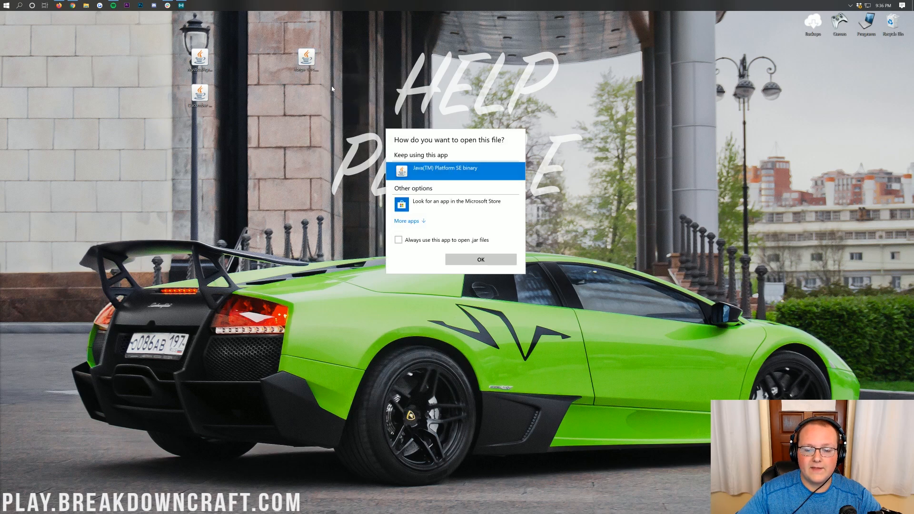
pyautogui.moveTo(479, 267)
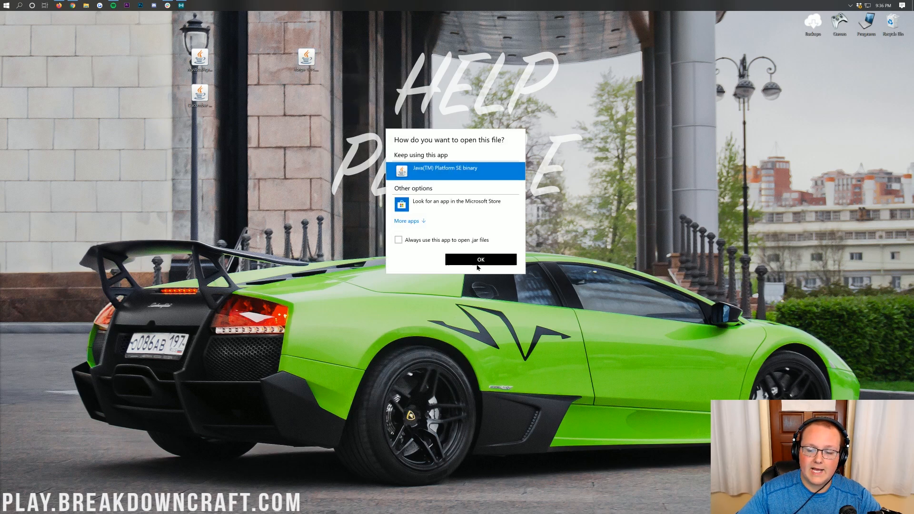
pyautogui.click(480, 259)
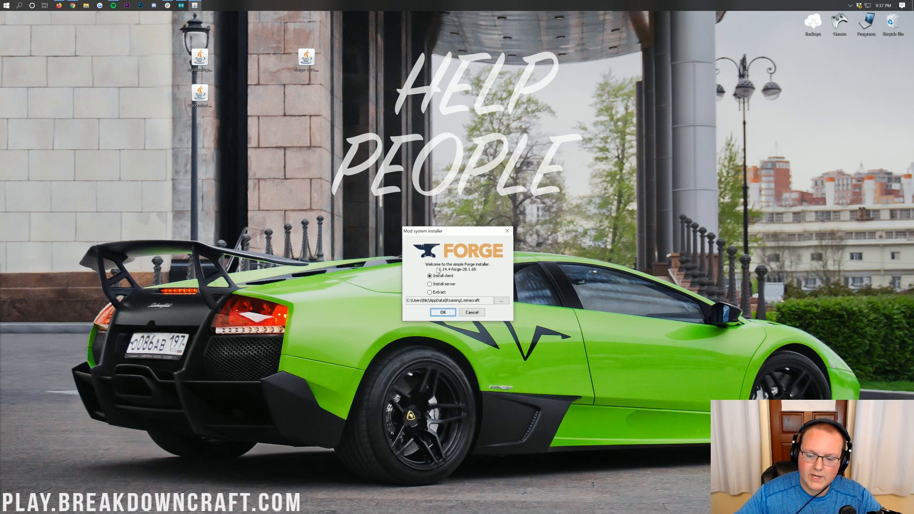
pyautogui.click(444, 312)
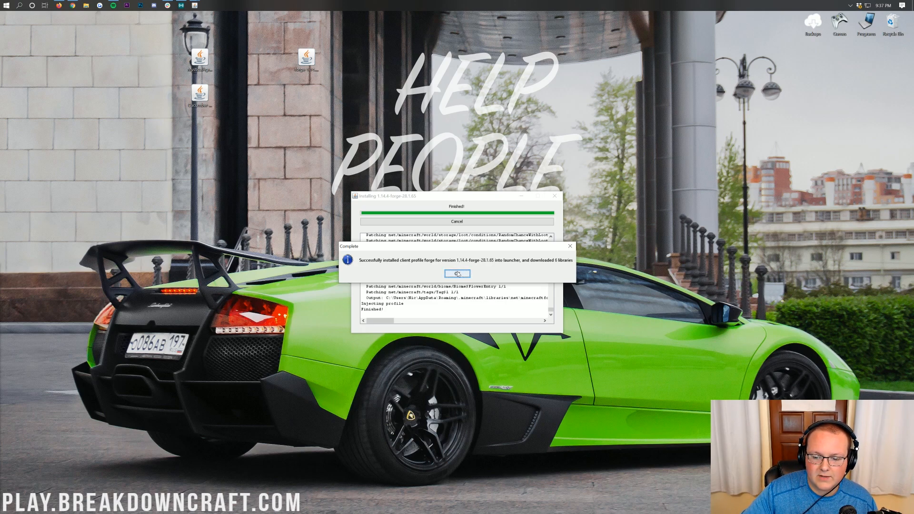
pyautogui.click(457, 273)
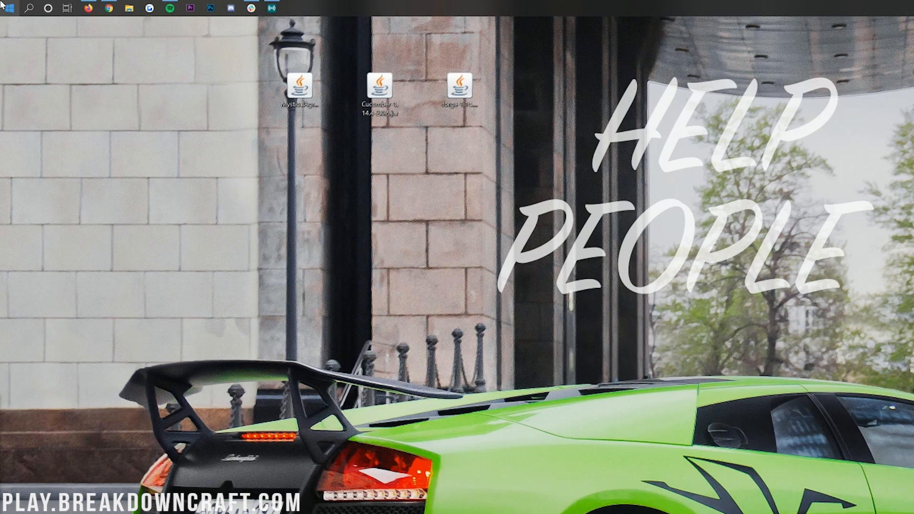
# Launch the Run utility and open %appdata% to reach the Roaming folder.
pyautogui.click(6, 8)
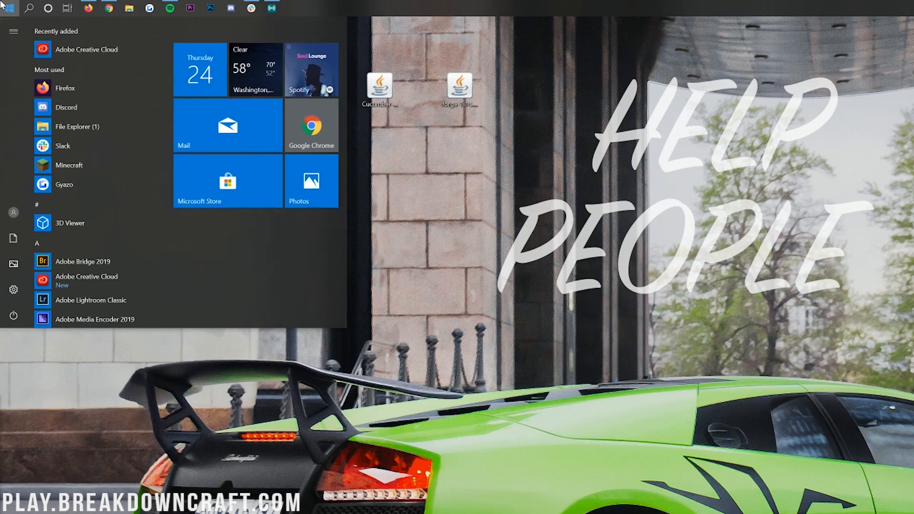
pyautogui.write('run')
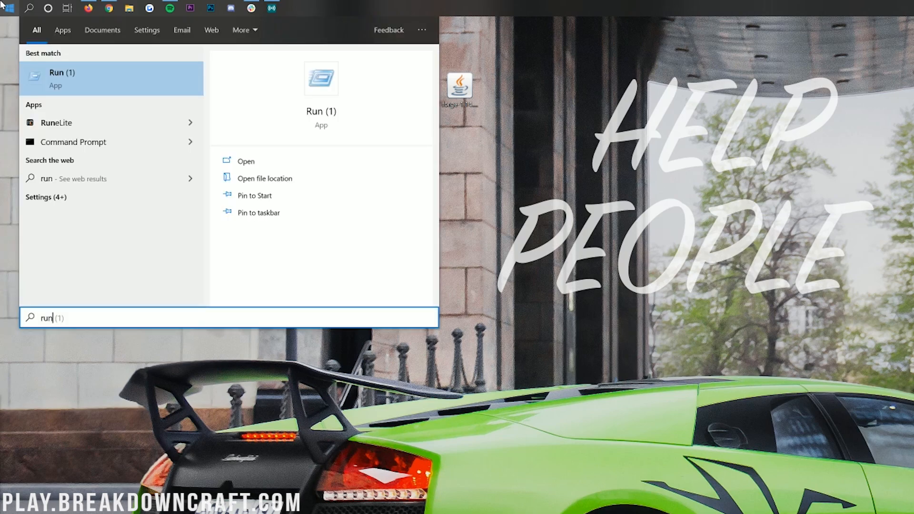
pyautogui.moveTo(67, 79)
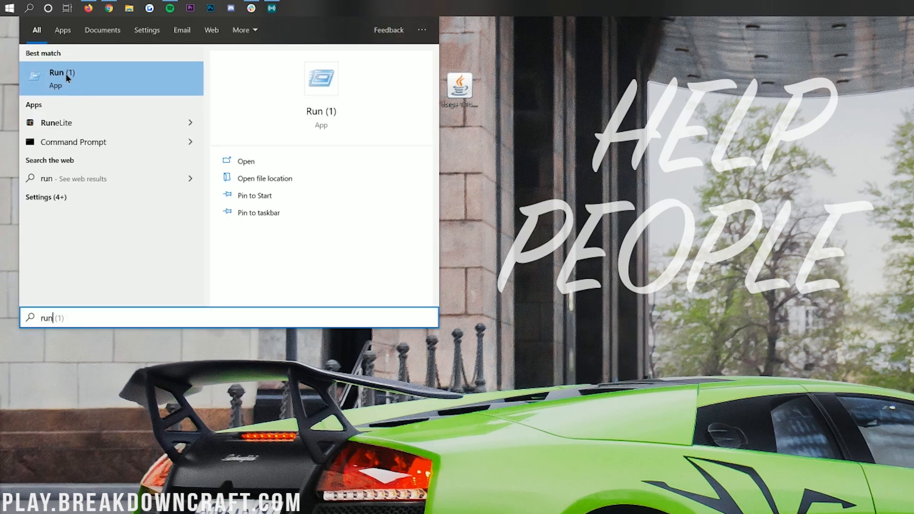
pyautogui.click(62, 78)
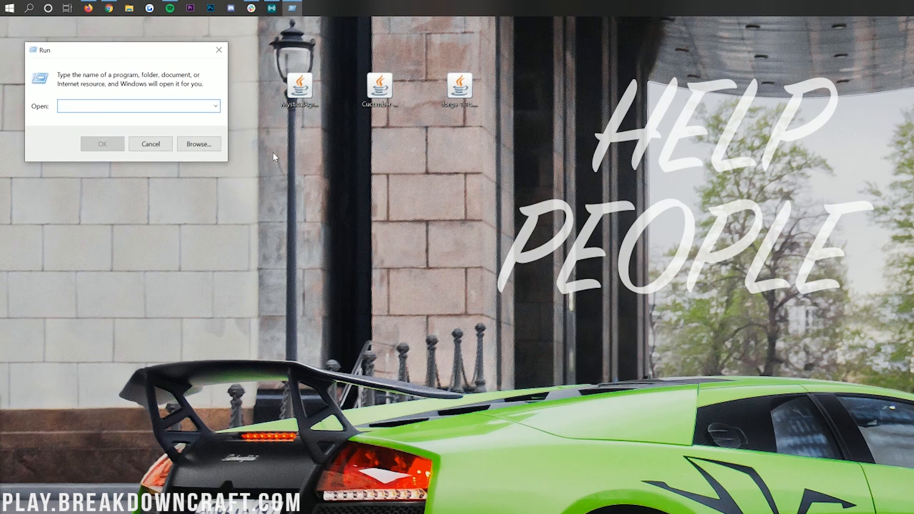
pyautogui.write('%appdata%')
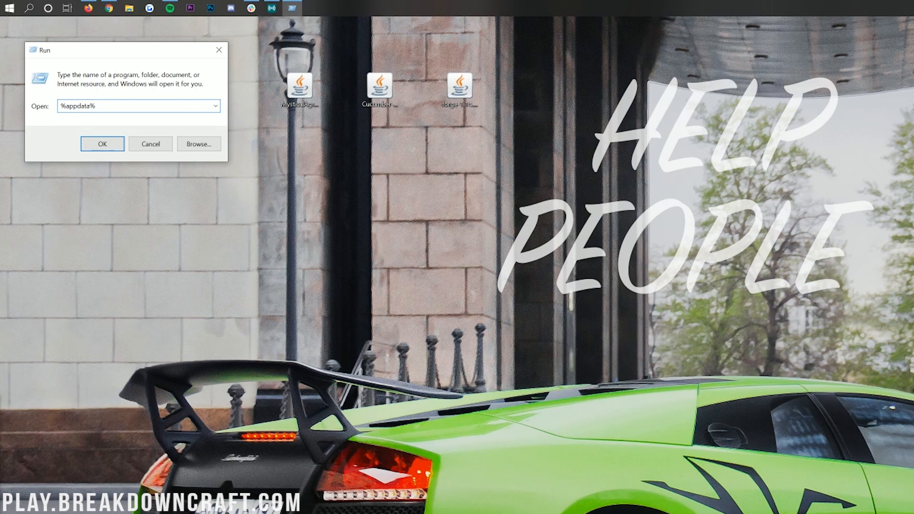
pyautogui.click(102, 144)
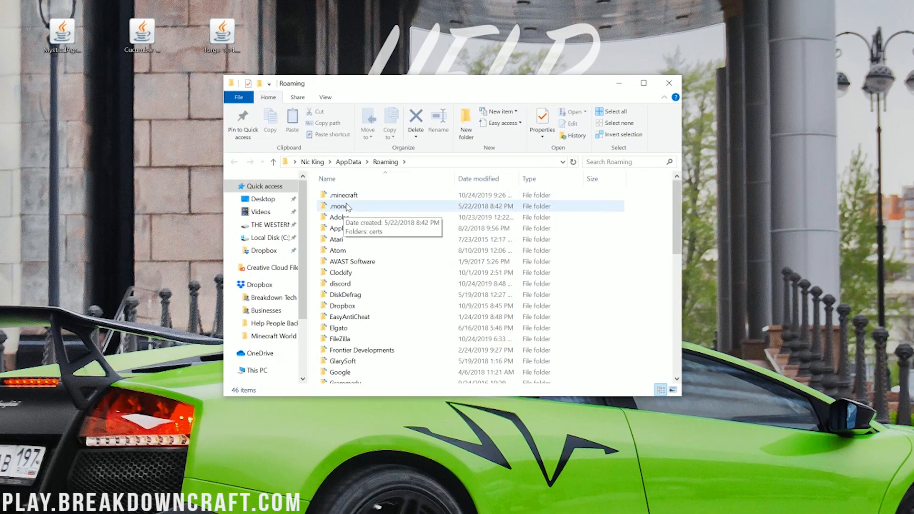
# Delete the old crash-reports and mods folders inside .minecraft.
pyautogui.doubleClick(343, 195)
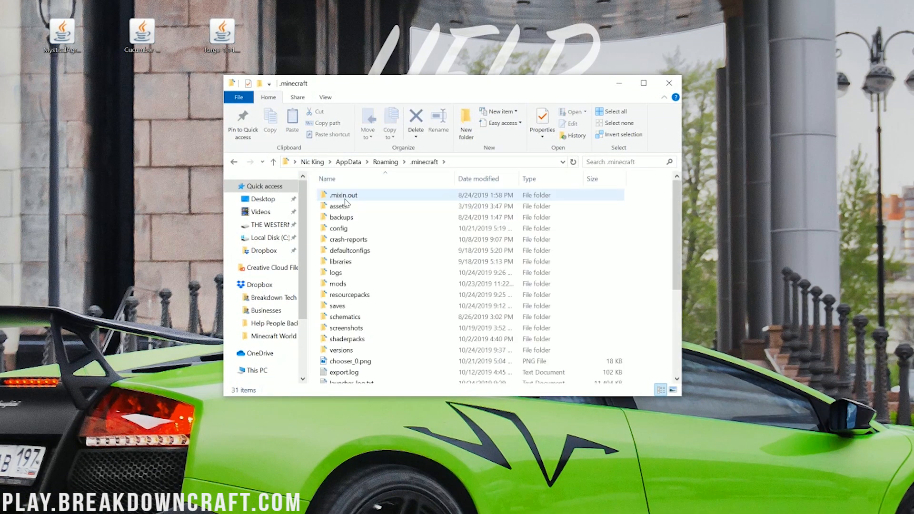
pyautogui.click(337, 283)
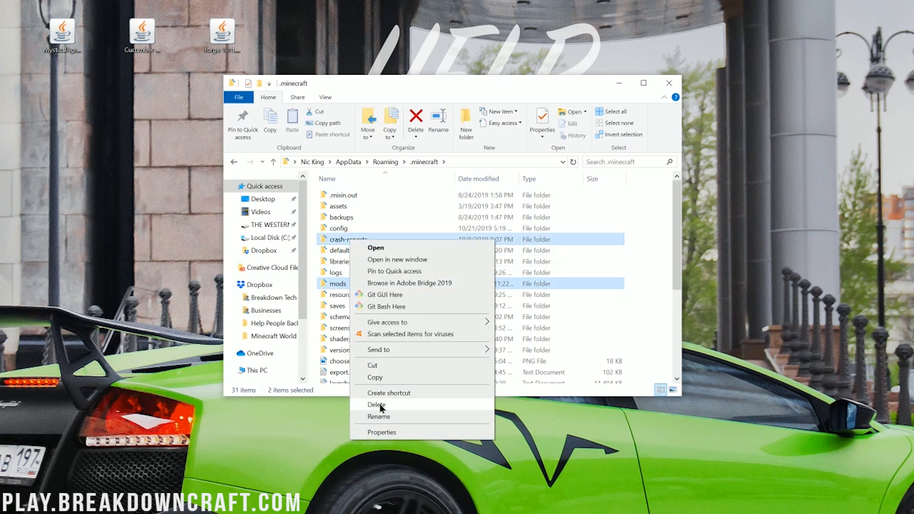
pyautogui.click(377, 405)
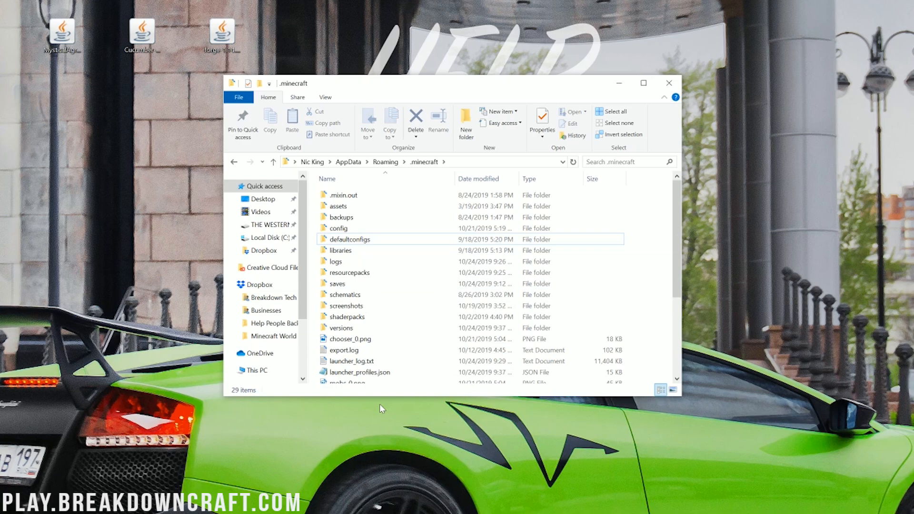
pyautogui.moveTo(314, 192)
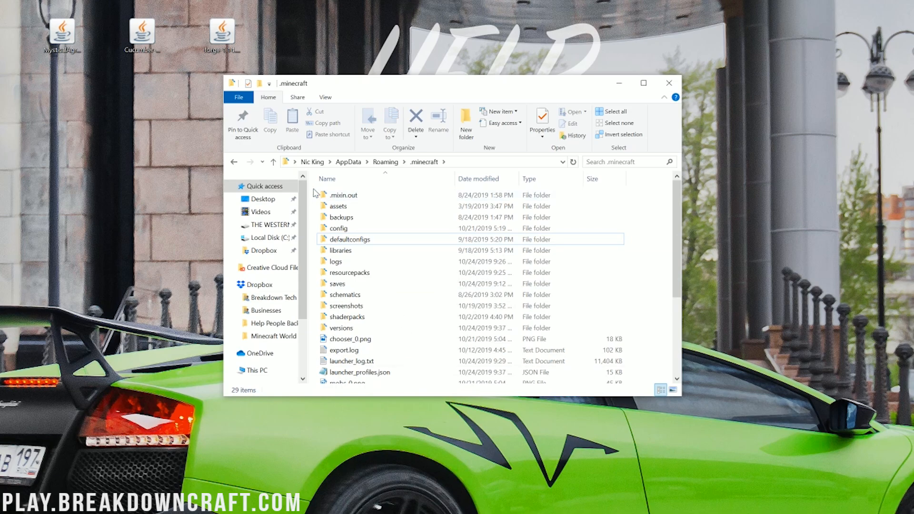
pyautogui.moveTo(648, 264)
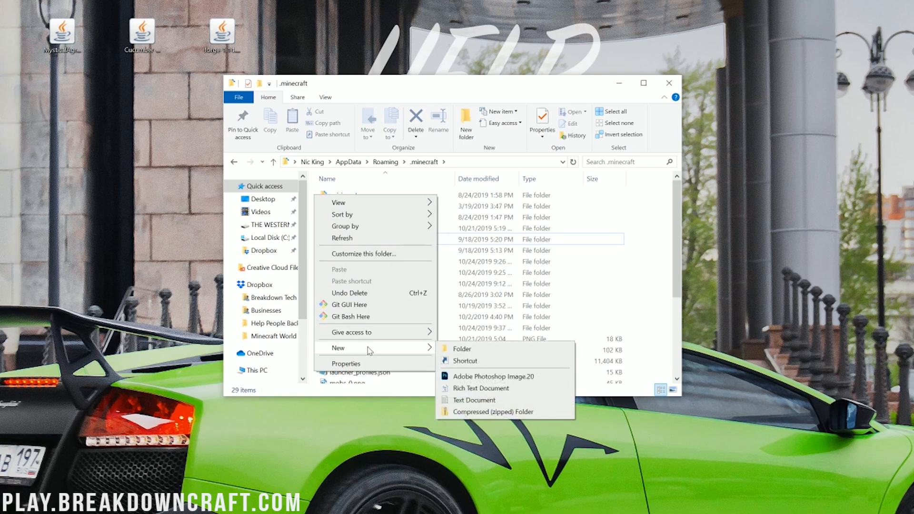
# Create a fresh mods folder and paste the Cucumber and MysticalAgriculture jars into it.
pyautogui.click(462, 349)
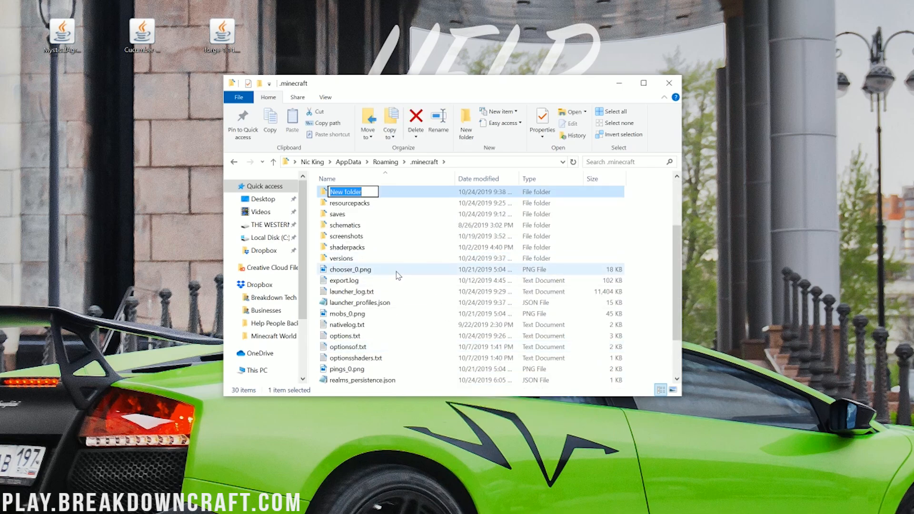
pyautogui.write('mods')
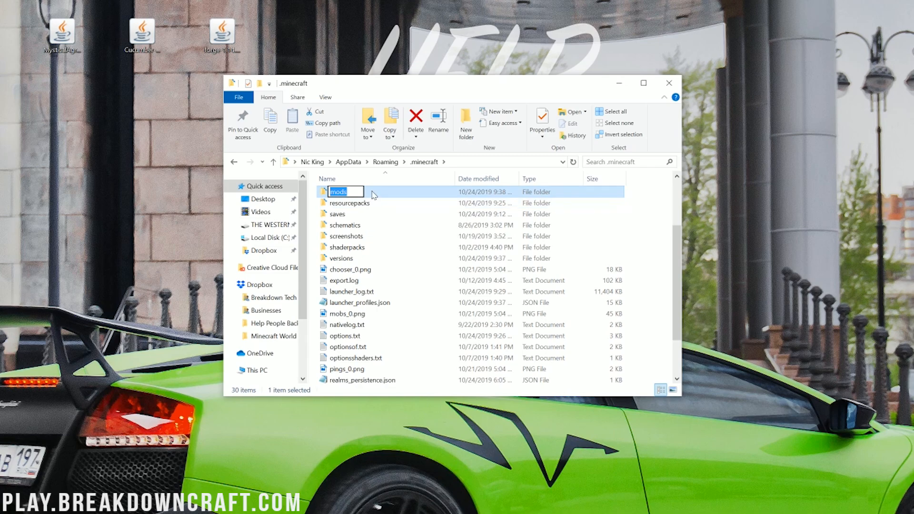
pyautogui.doubleClick(342, 192)
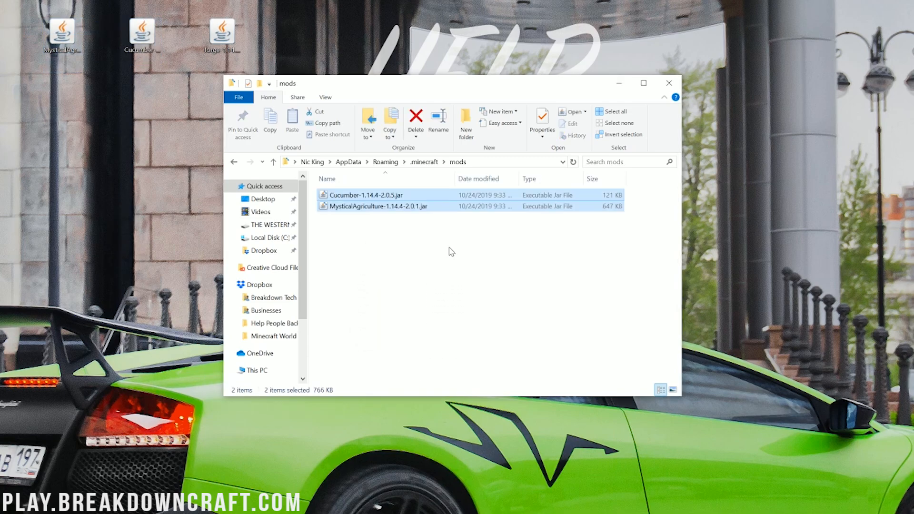
pyautogui.click(668, 82)
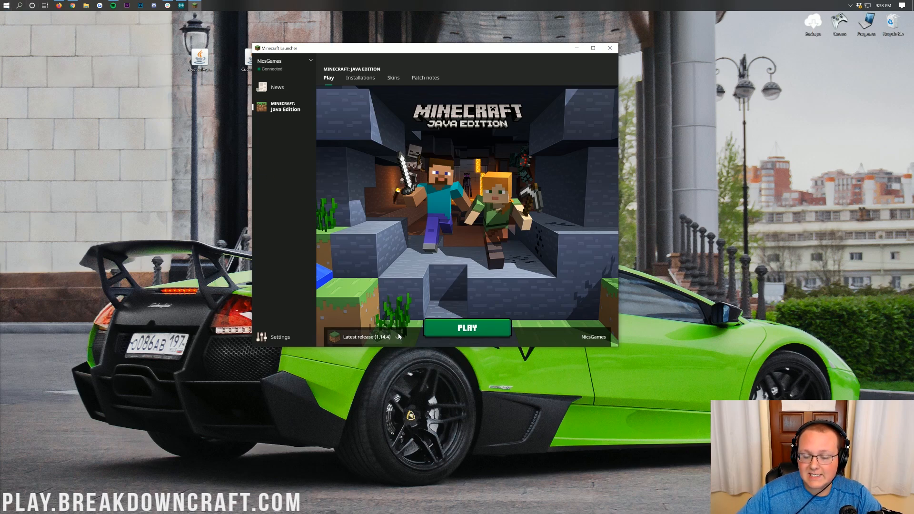
# Choose the forge 1.14.4-forge-28.1.65 profile from the launcher's profile list.
pyautogui.click(369, 337)
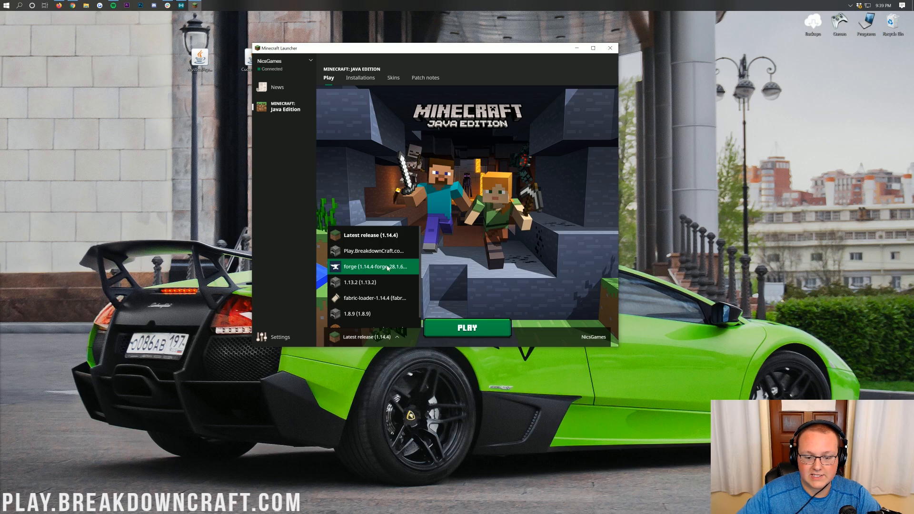
pyautogui.click(373, 266)
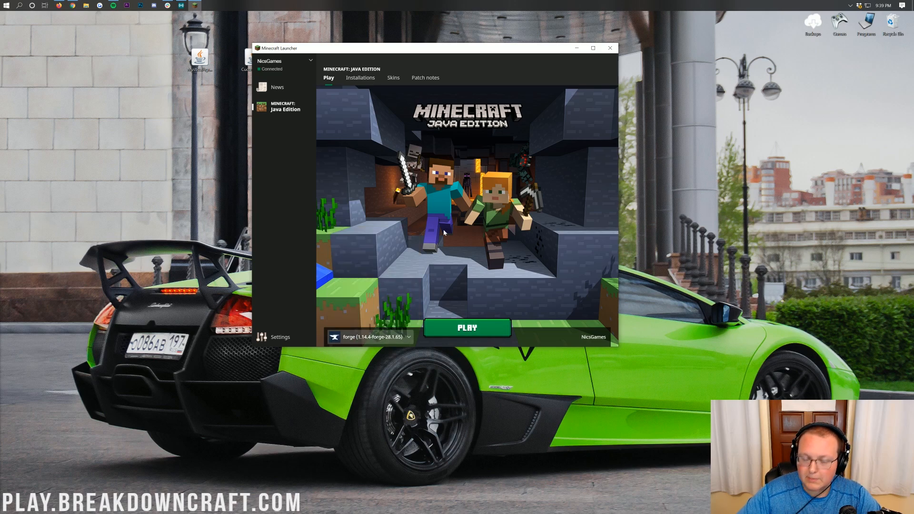
pyautogui.moveTo(436, 198)
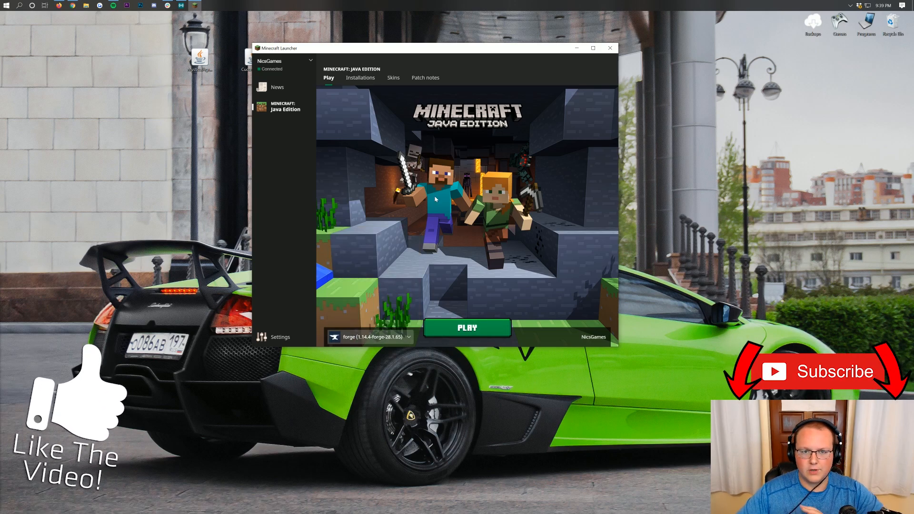
pyautogui.moveTo(362, 84)
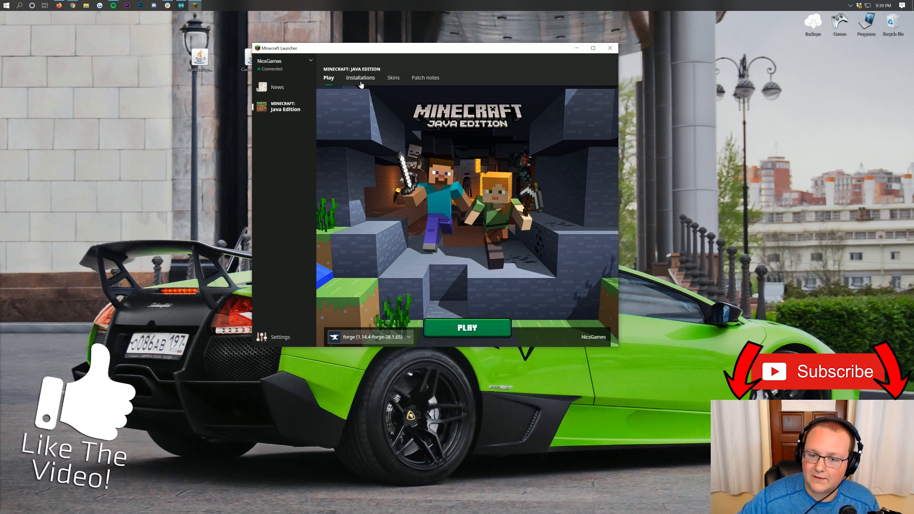
# Delete the old Play.BreakdownCraft.com installation and begin a new one named Play.BreakdownCraft.com.
pyautogui.click(359, 78)
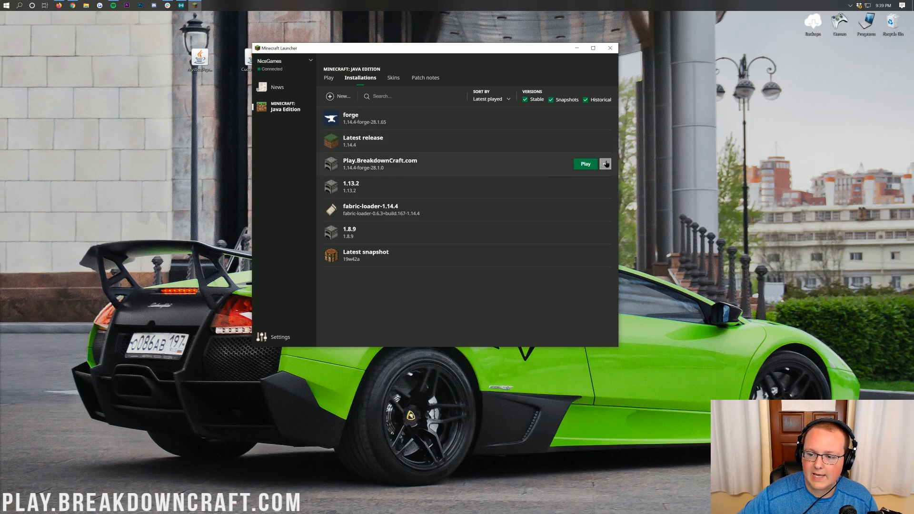
pyautogui.click(606, 164)
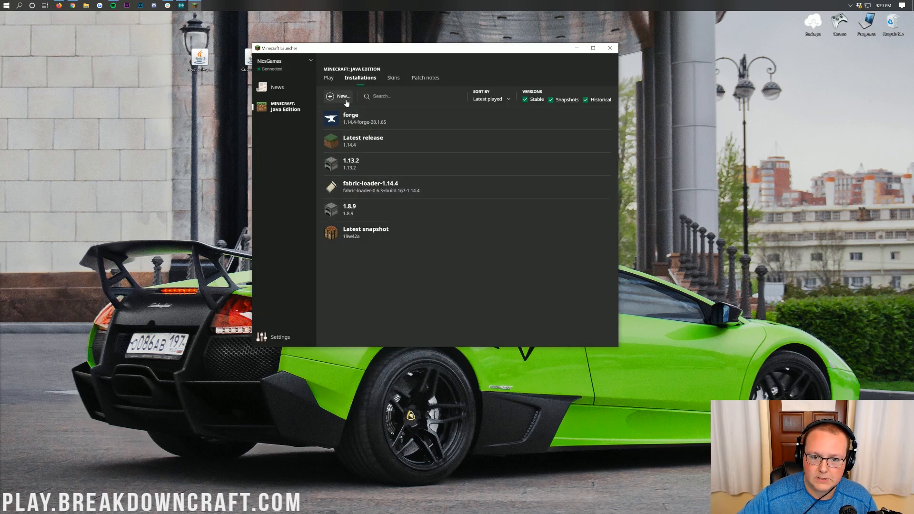
pyautogui.click(339, 97)
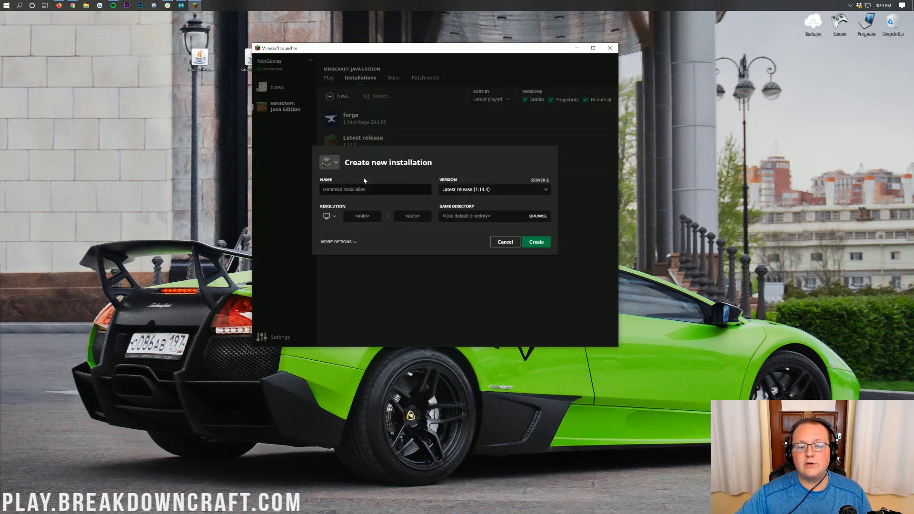
pyautogui.write('Play.BreakdownCraft.com')
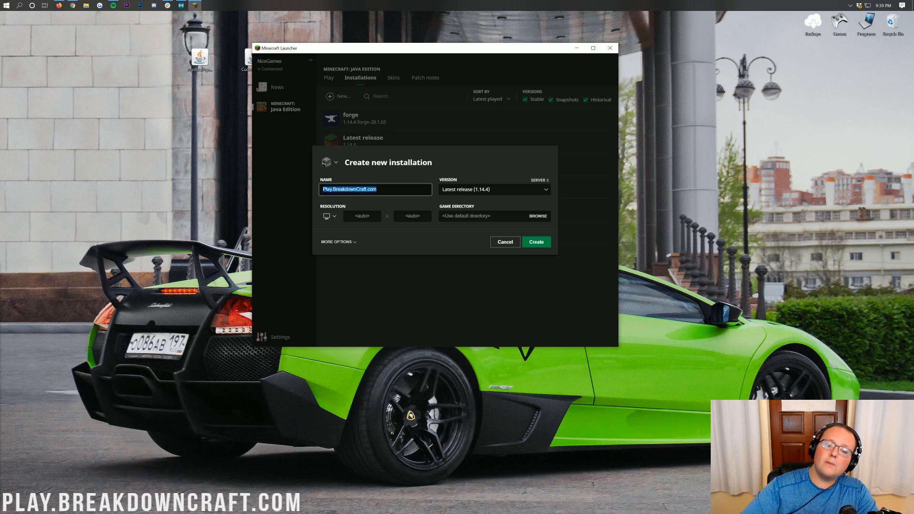
pyautogui.moveTo(367, 181)
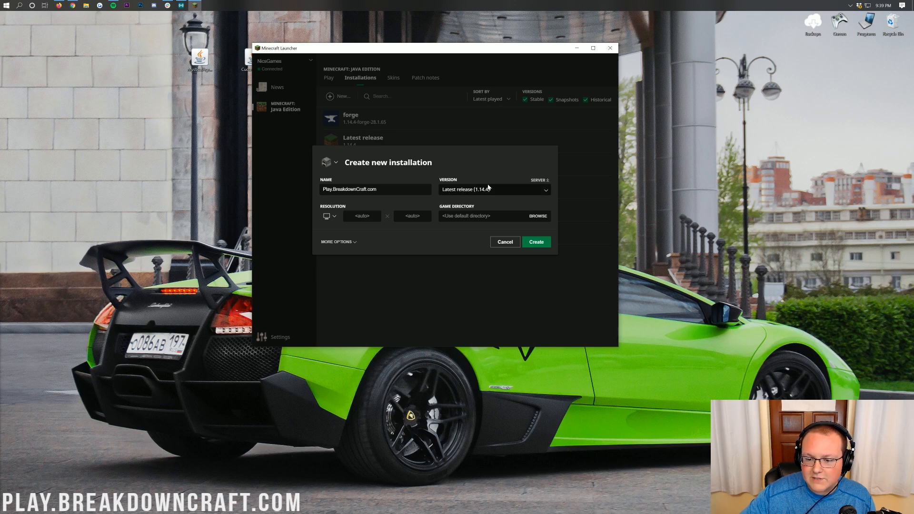
# Assign release 1.14.4-forge-28.1.65 to the new installation and create it.
pyautogui.click(495, 190)
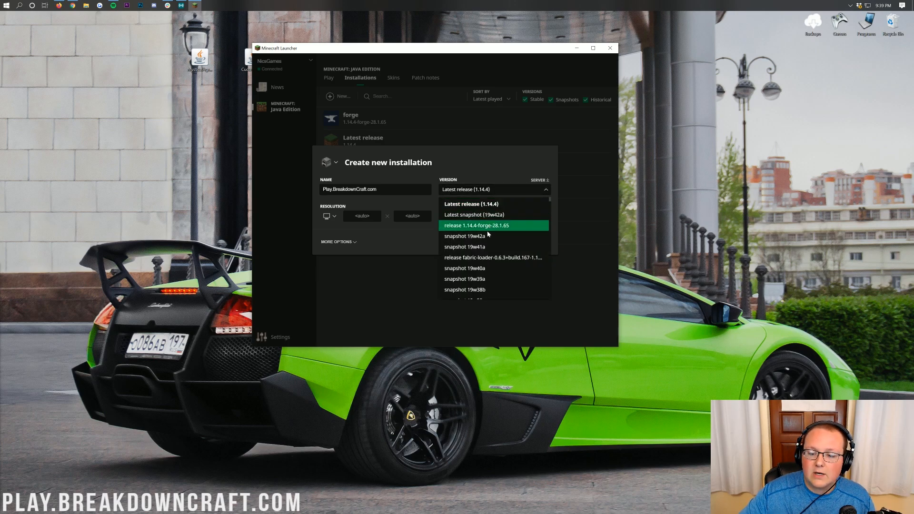
pyautogui.moveTo(497, 229)
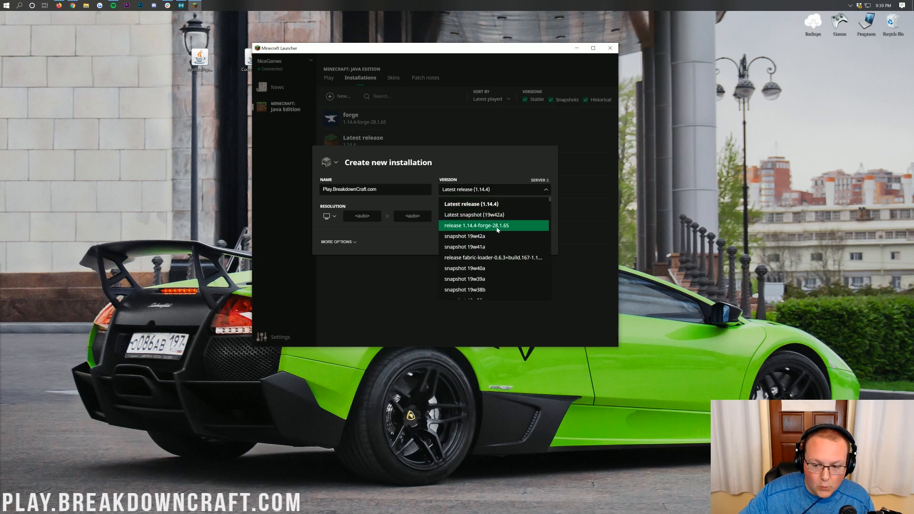
pyautogui.scroll(-3)
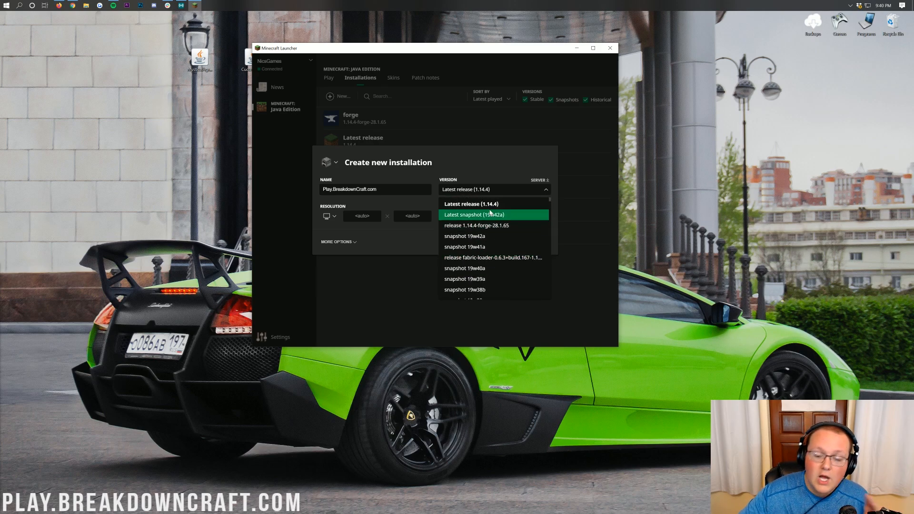
pyautogui.moveTo(476, 229)
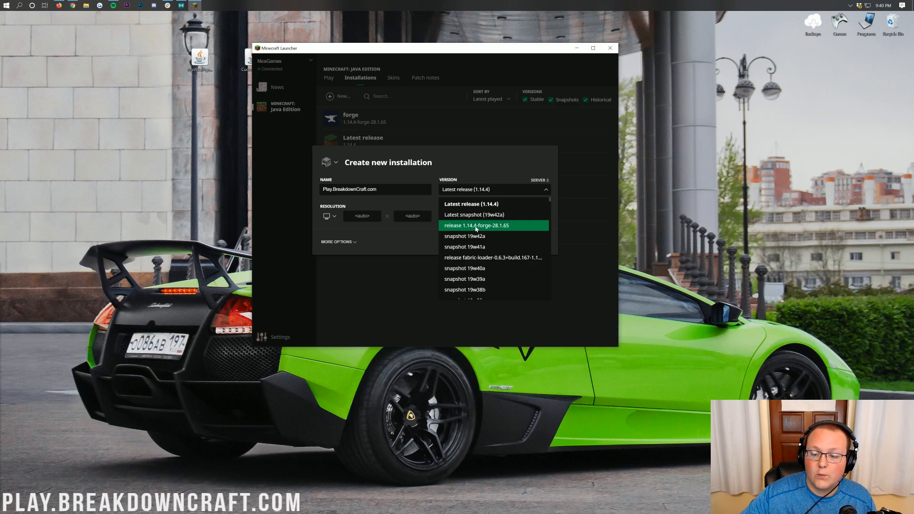
pyautogui.click(476, 225)
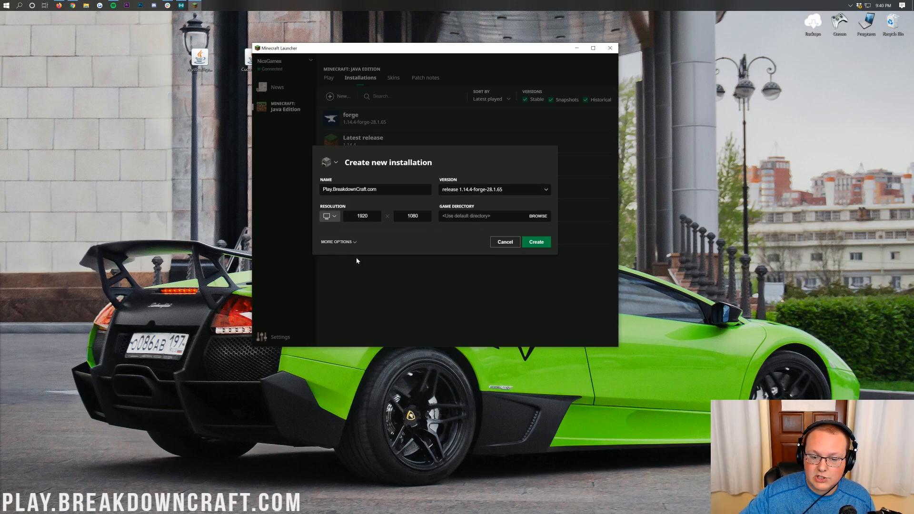
pyautogui.click(536, 242)
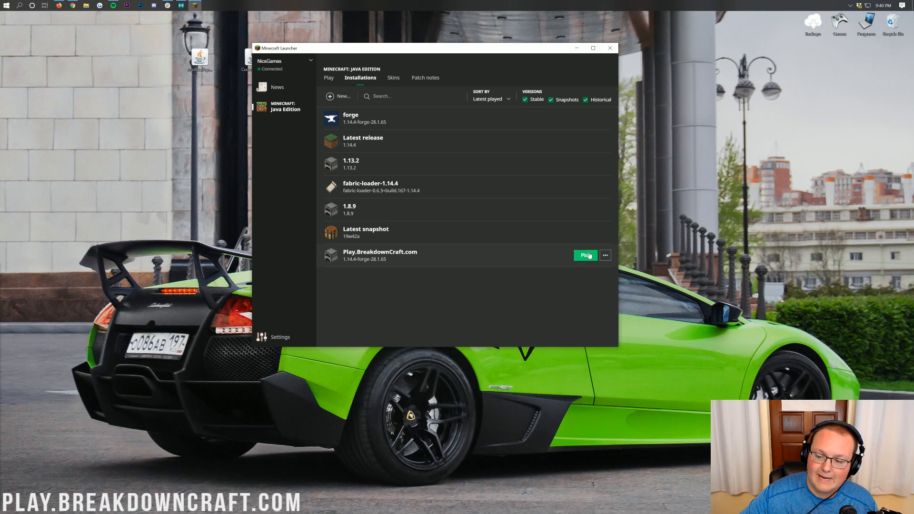
# Launch the Play.BreakdownCraft.com installation and bring up the loaded mods list.
pyautogui.click(585, 255)
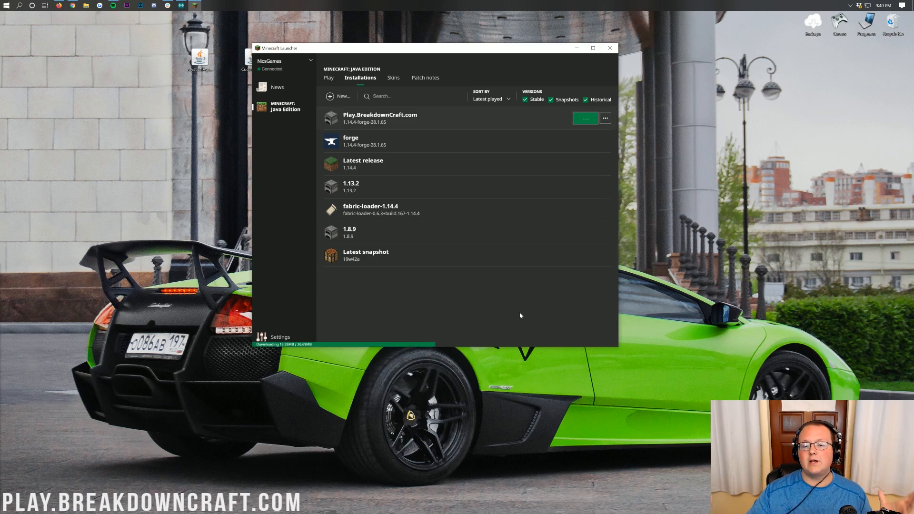
pyautogui.click(609, 47)
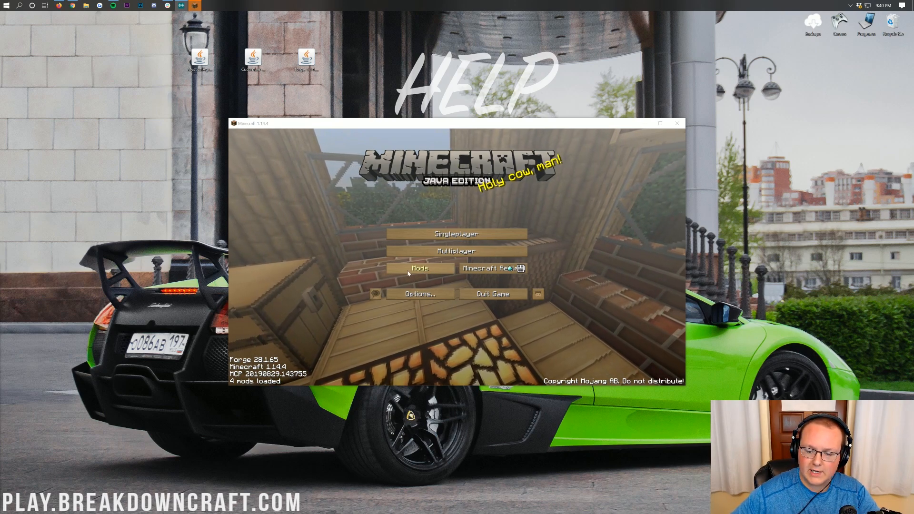
pyautogui.click(420, 268)
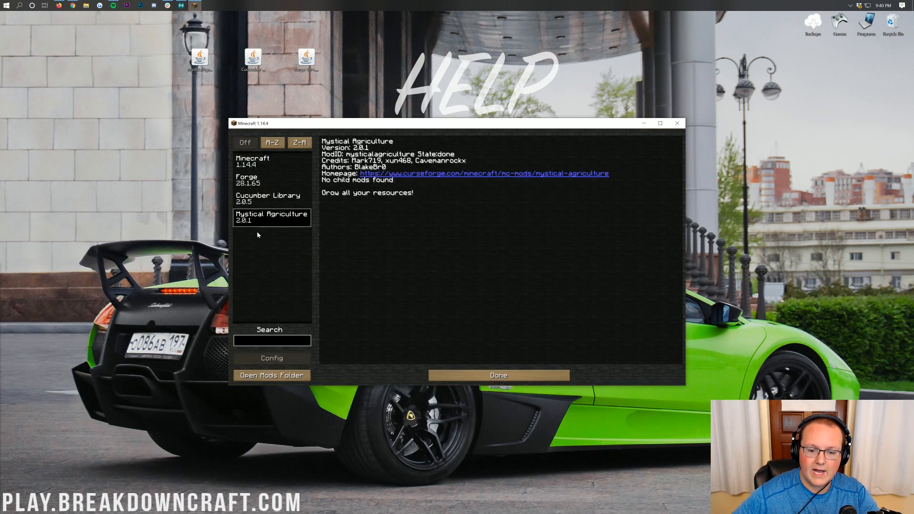
# Review the Cucumber Library and Mystical Agriculture mod entries, then return to the title screen.
pyautogui.click(268, 199)
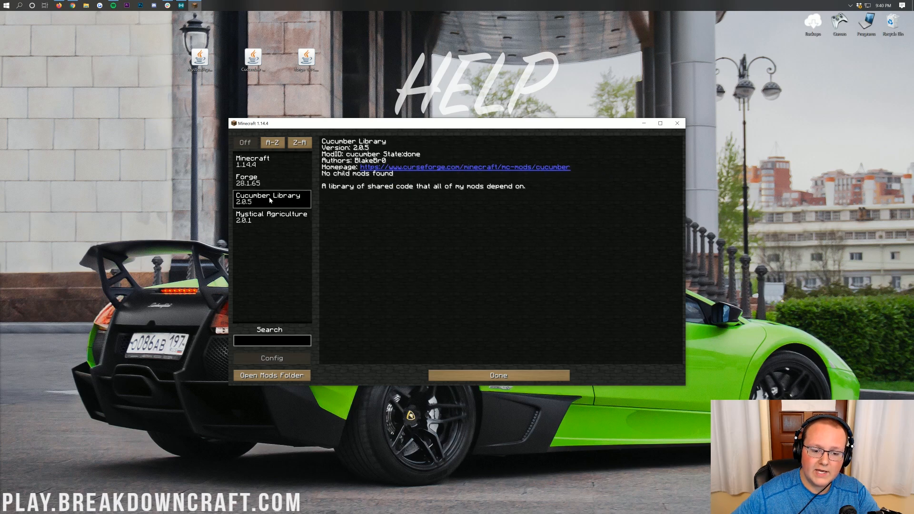
pyautogui.moveTo(379, 206)
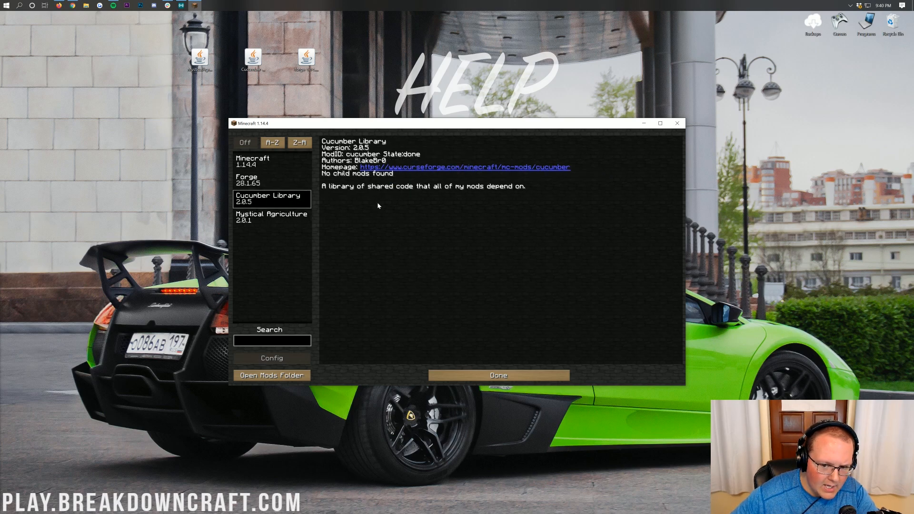
pyautogui.click(270, 217)
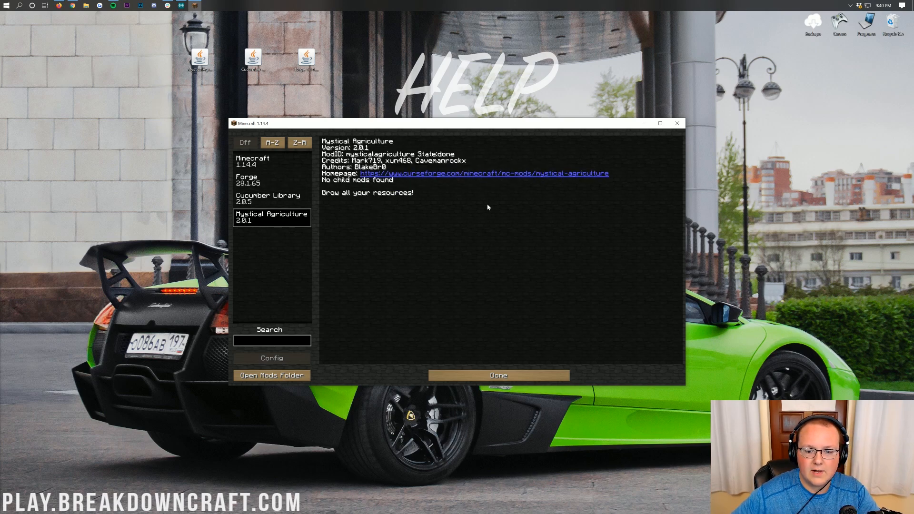
pyautogui.click(497, 375)
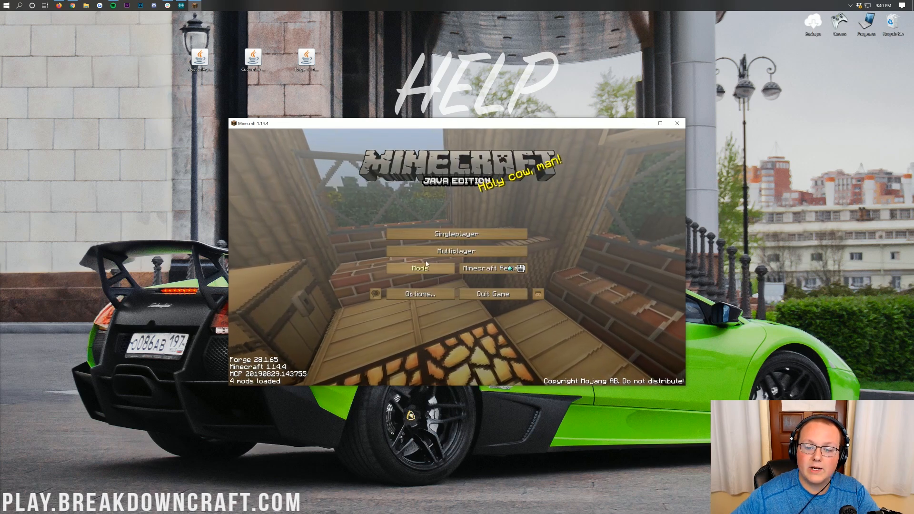
# Load a singleplayer world and browse the Mystical Agriculture tab of the creative inventory.
pyautogui.click(457, 235)
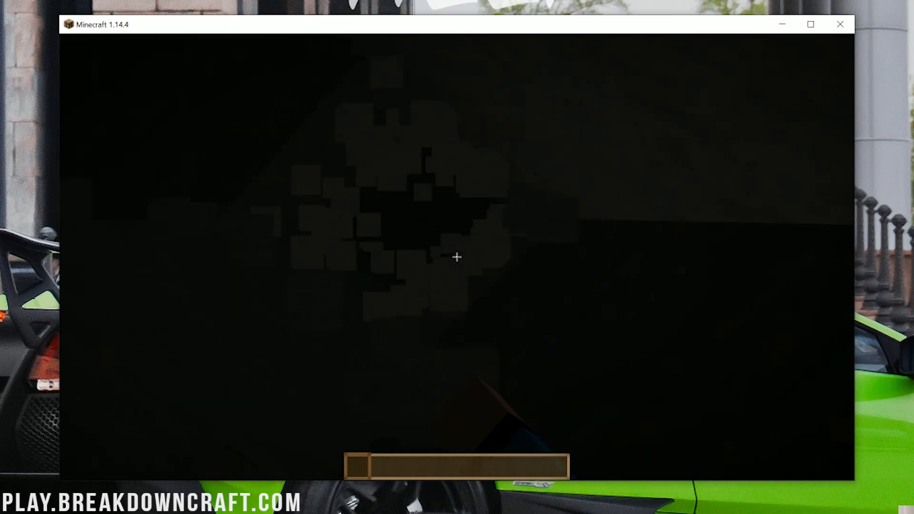
pyautogui.press('e')
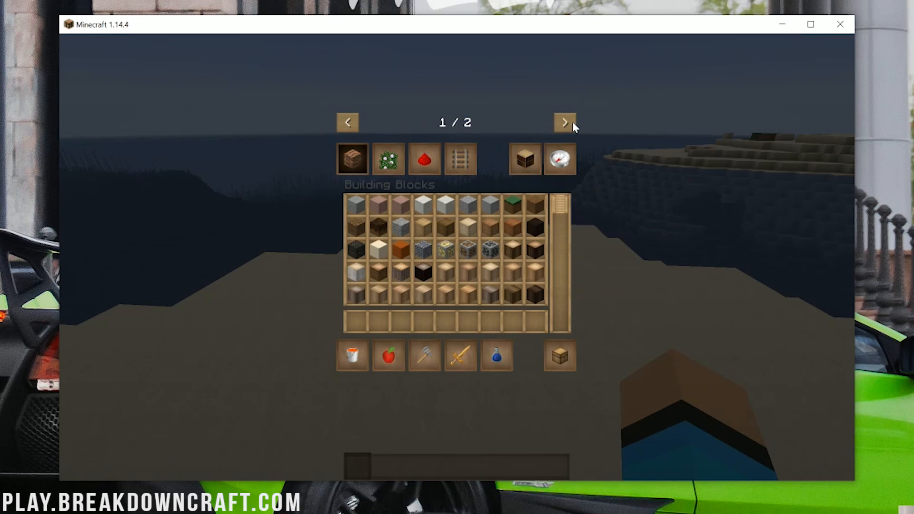
pyautogui.click(565, 122)
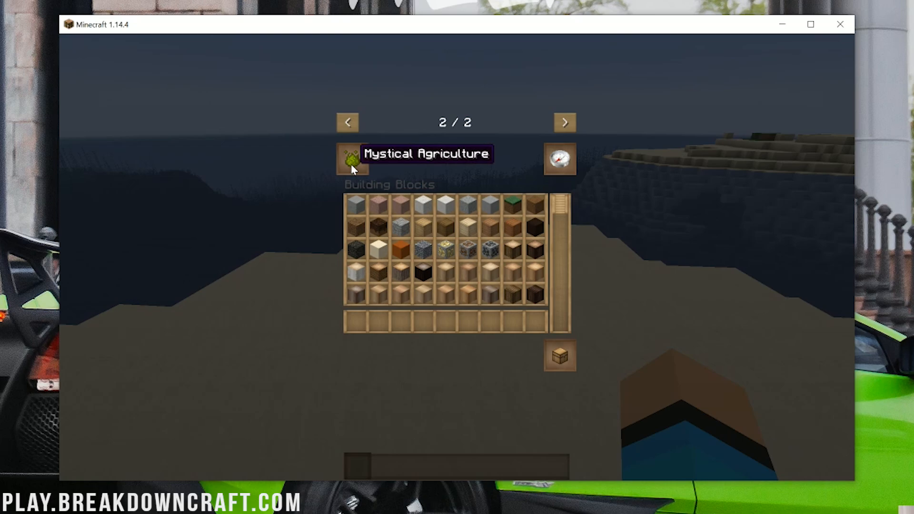
pyautogui.click(349, 159)
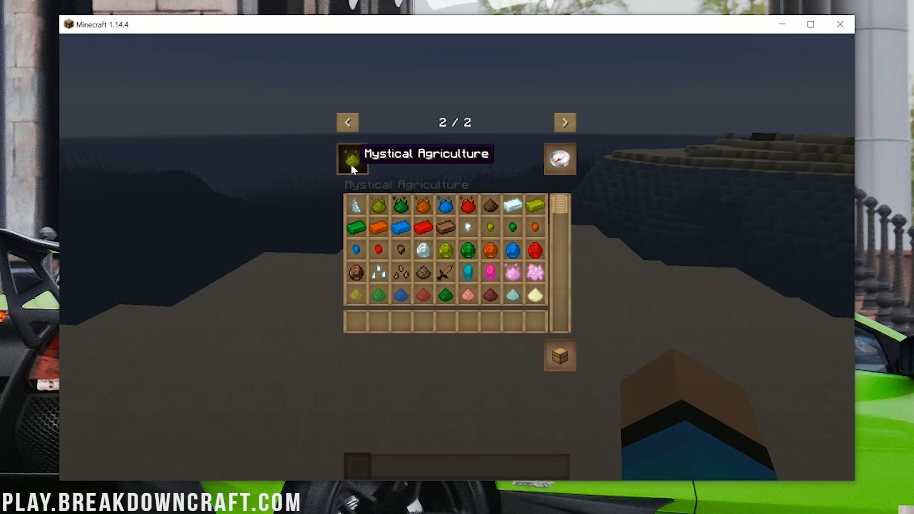
pyautogui.moveTo(428, 228)
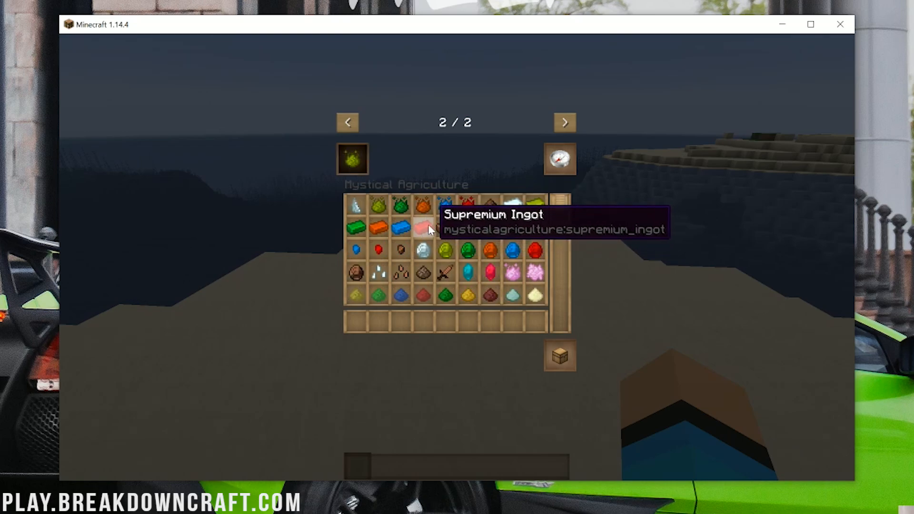
pyautogui.moveTo(446, 217)
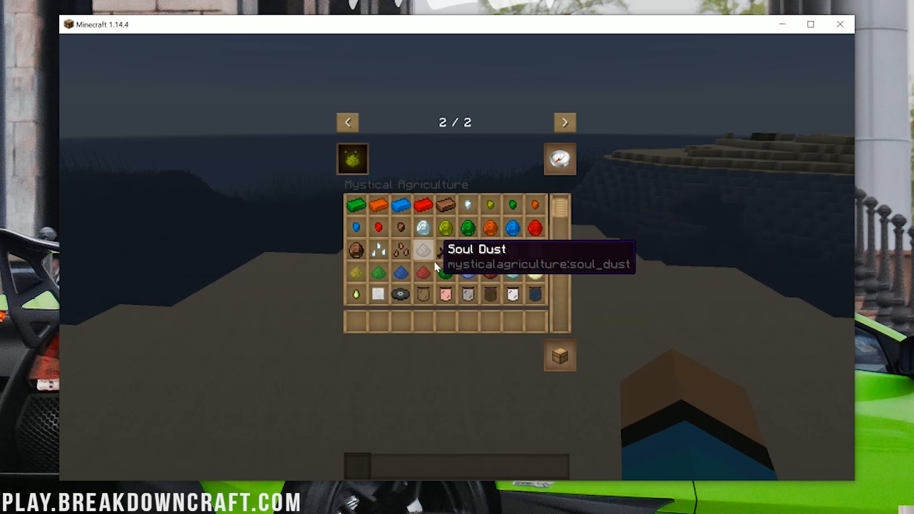
pyautogui.press('Escape')
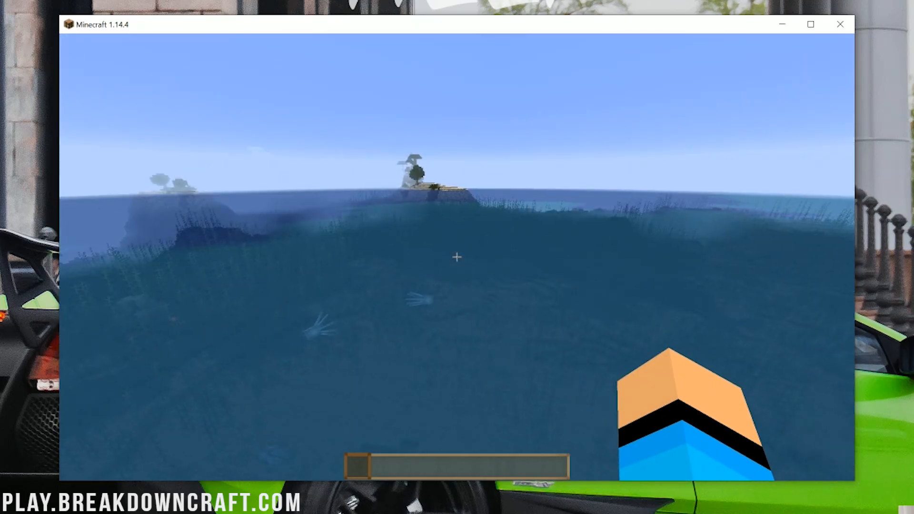
# Place Mystical Agriculture pickaxes, swords, watering cans and prudentium armour into the hotbar.
pyautogui.press('e')
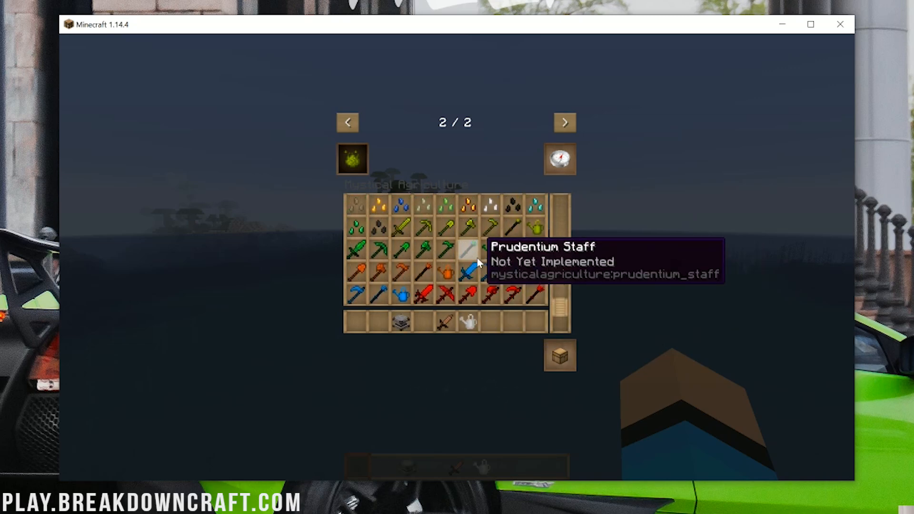
pyautogui.moveTo(380, 253)
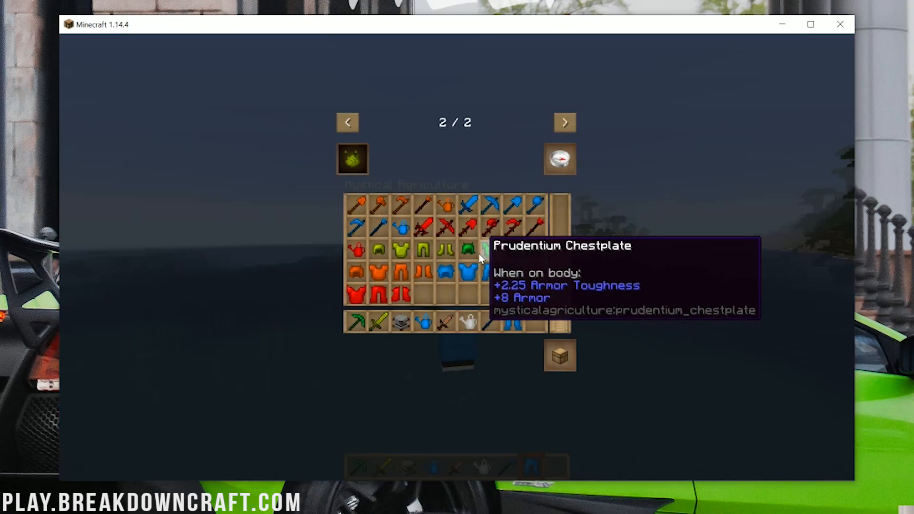
pyautogui.moveTo(540, 332)
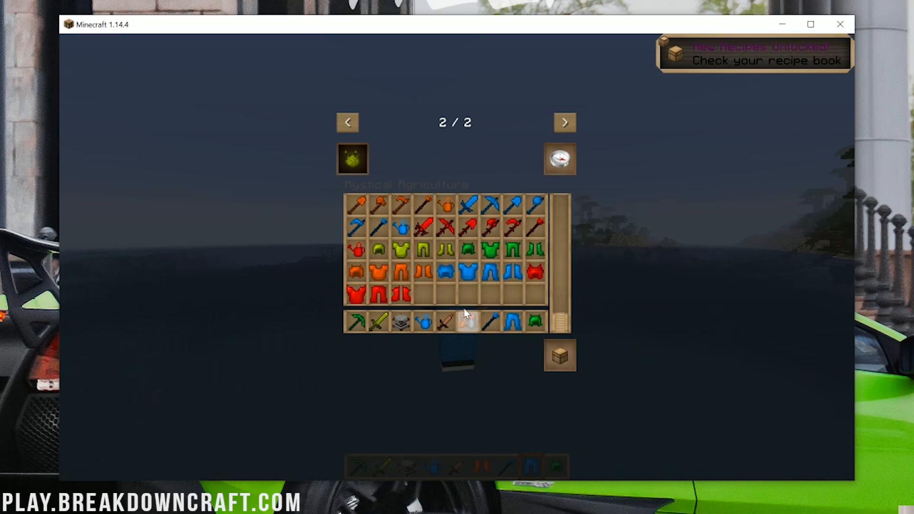
pyautogui.press('Escape')
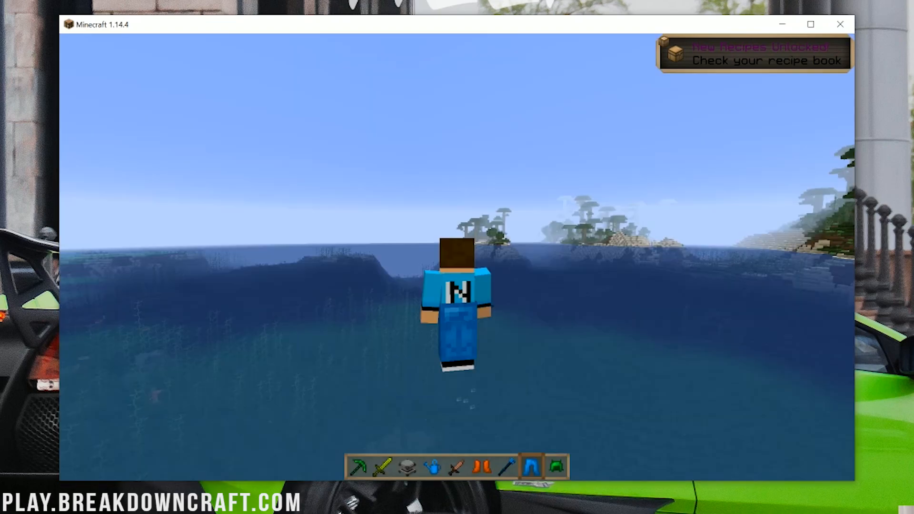
# Run /gamemode survival in chat to switch the player to Survival mode.
pyautogui.press('e')
pyautogui.write('/gamemode')
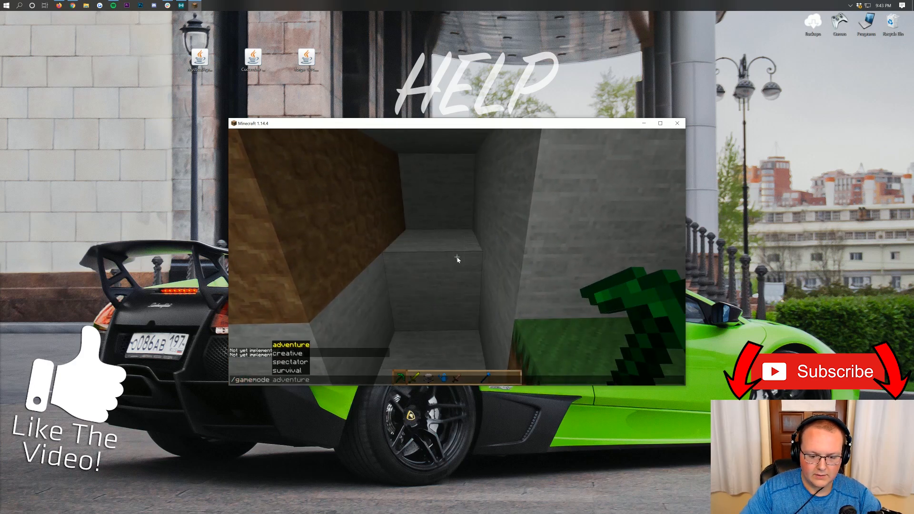
pyautogui.press('Enter')
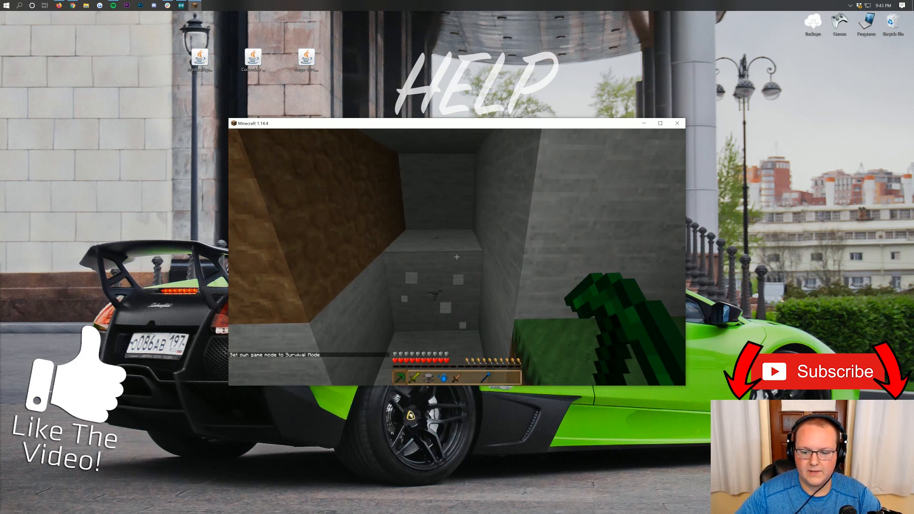